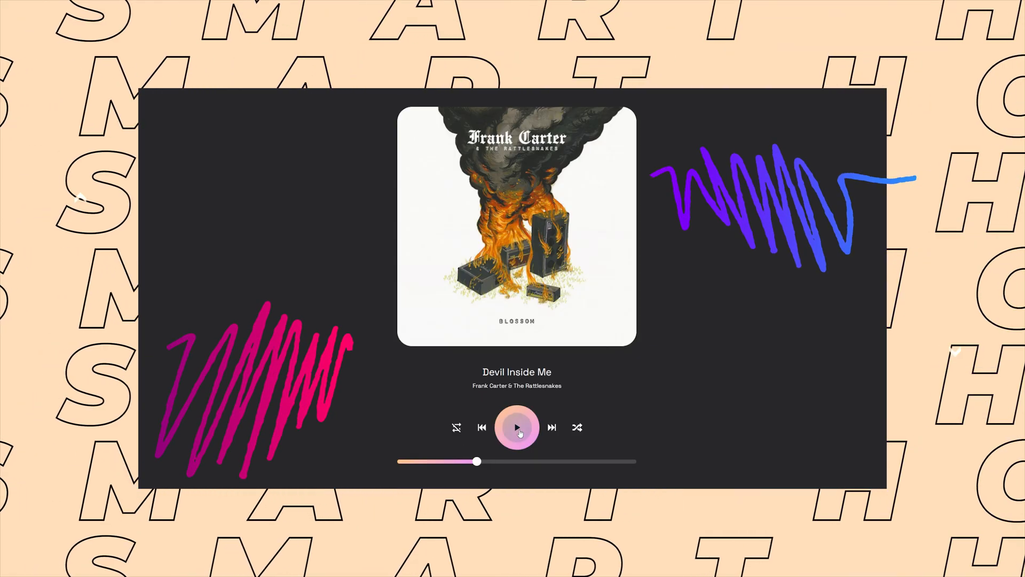
# Play the current song, adjust the volume and skip ahead until Narcotic - Long Version by Liquido plays.
pyautogui.click(517, 427)
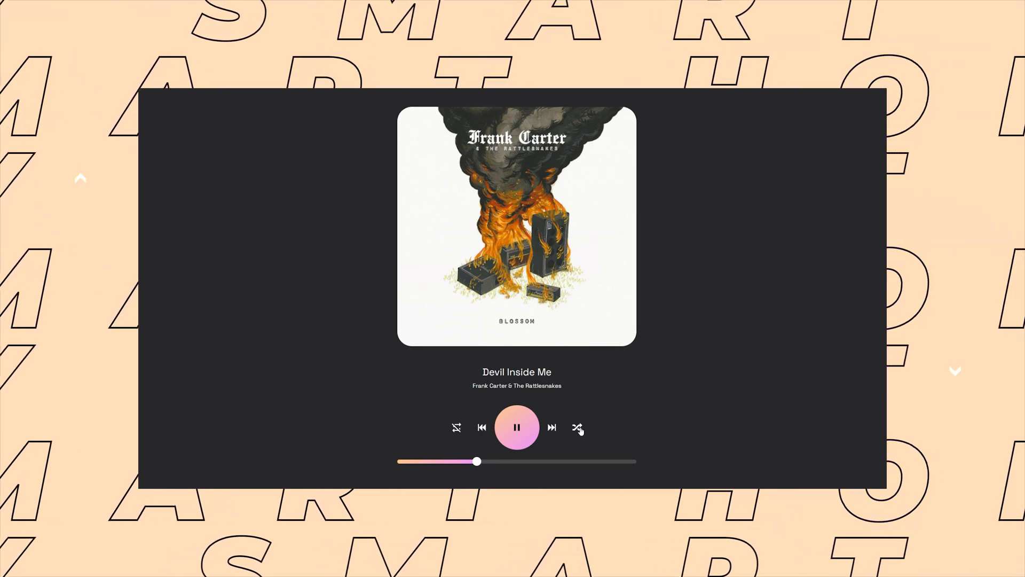
pyautogui.click(577, 427)
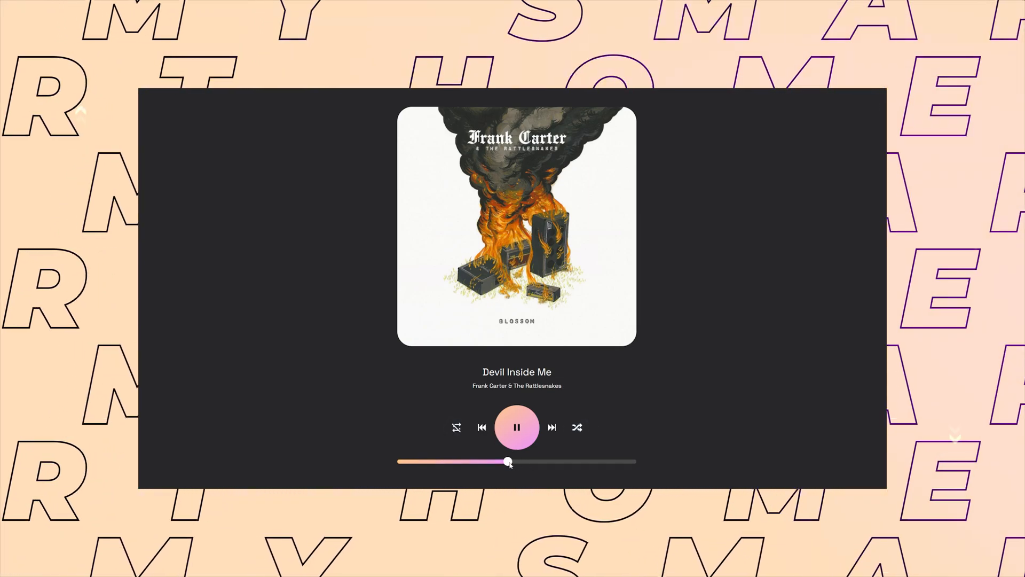
pyautogui.click(552, 427)
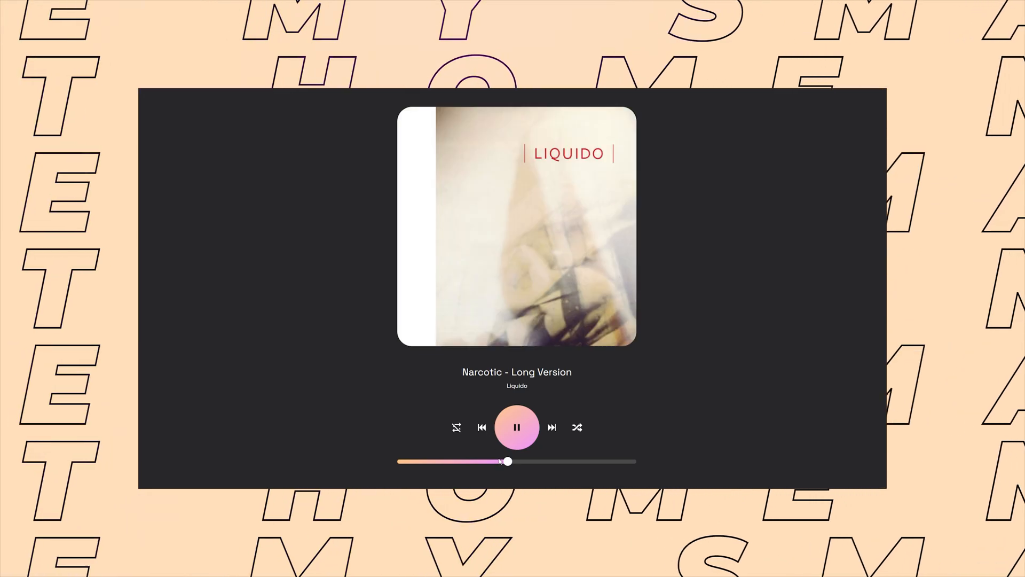
pyautogui.click(551, 428)
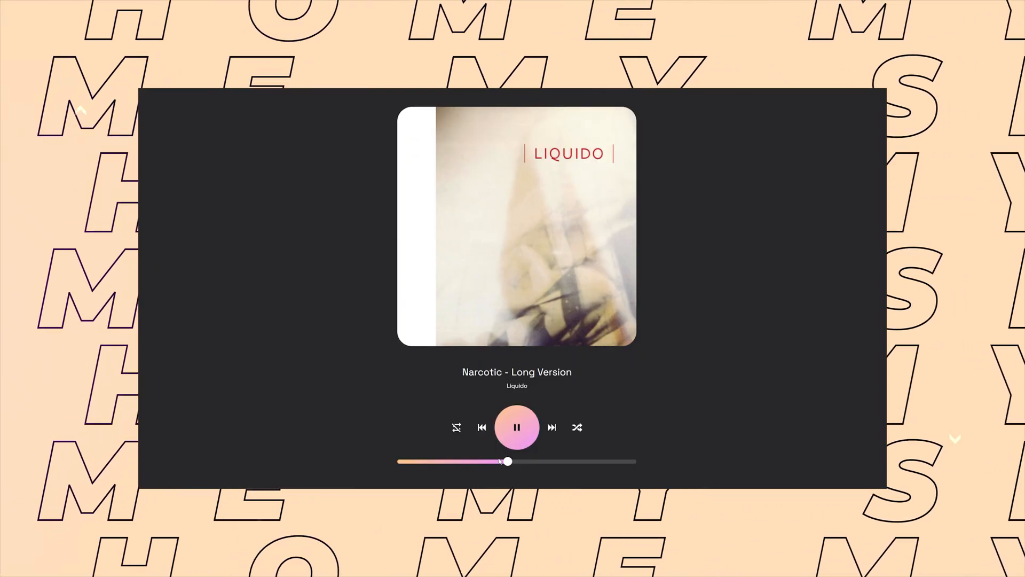
pyautogui.click(552, 428)
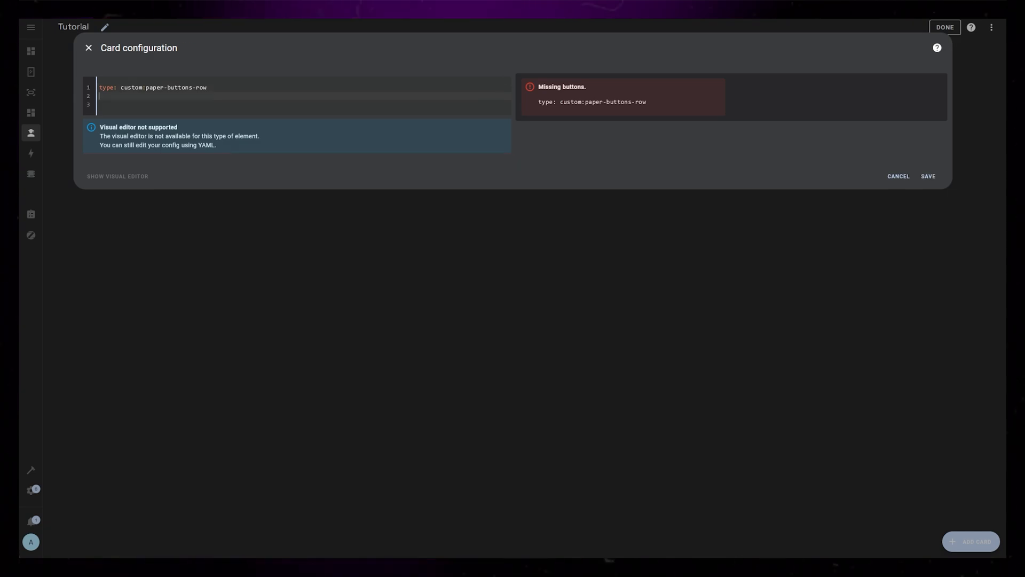
# Add styles and five buttons (mdi:repeat, skip-backward, play, skip-forward, shuffle-variant), white with black icons.
pyautogui.write('styles:')
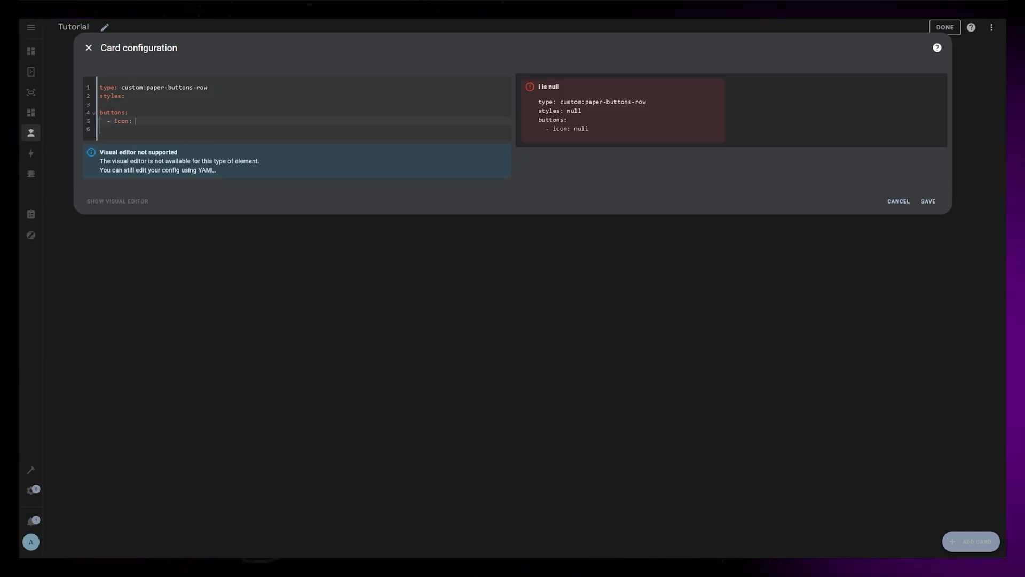
pyautogui.write('mdi:repeat')
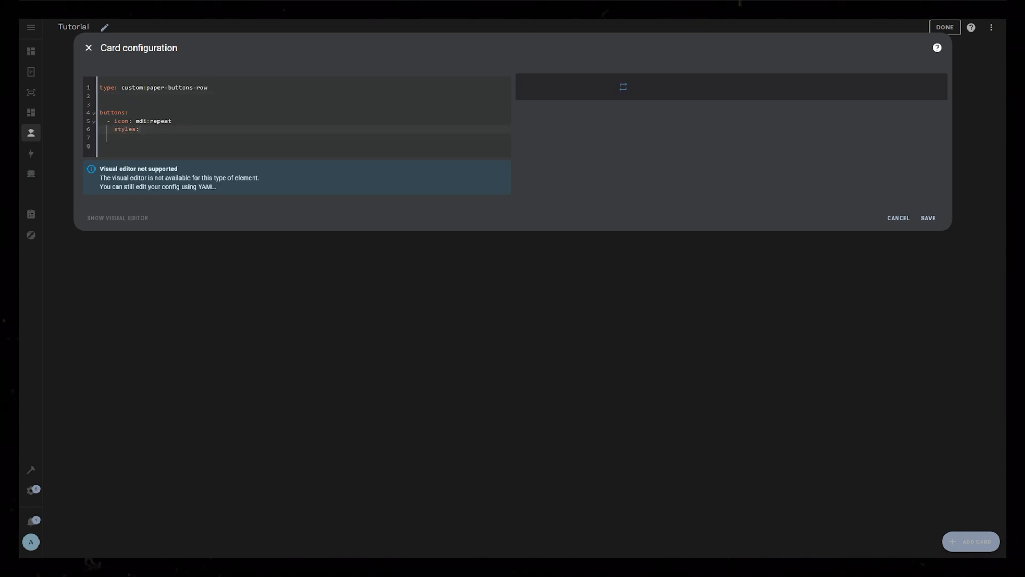
pyautogui.write('button:')
pyautogui.write('background: white')
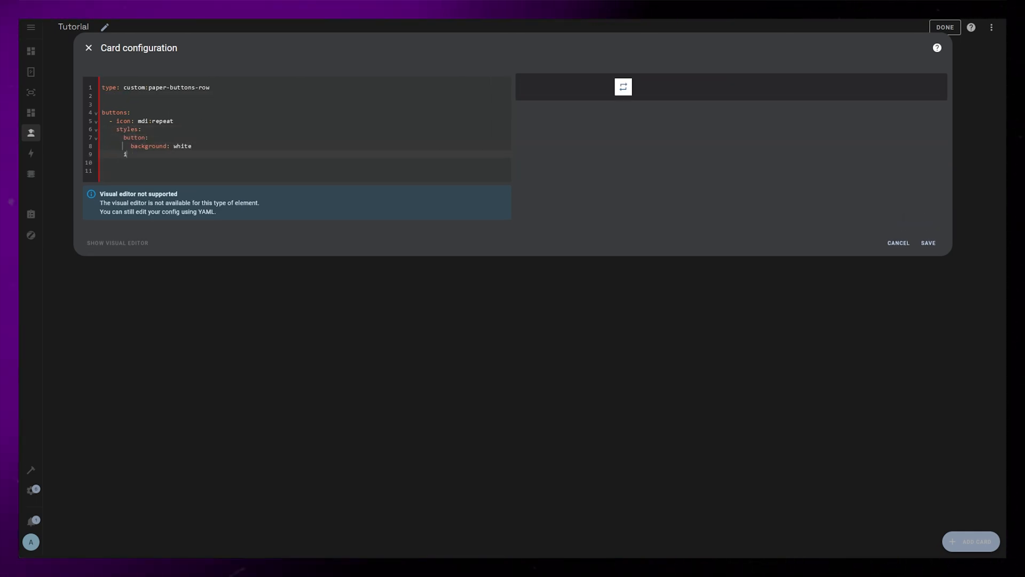
pyautogui.write('icon:')
pyautogui.write('background: red')
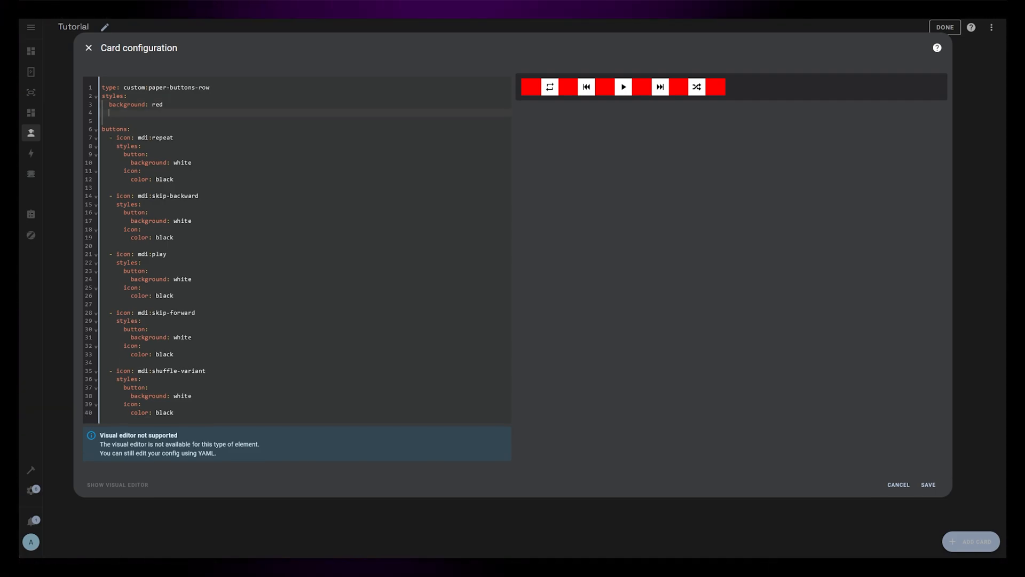
# Add flex-wrap: nowrap, justify-content: center and padding: 20px 0px to the row styles.
pyautogui.write('flex-wrap: nowrap')
pyautogui.write('justify-')
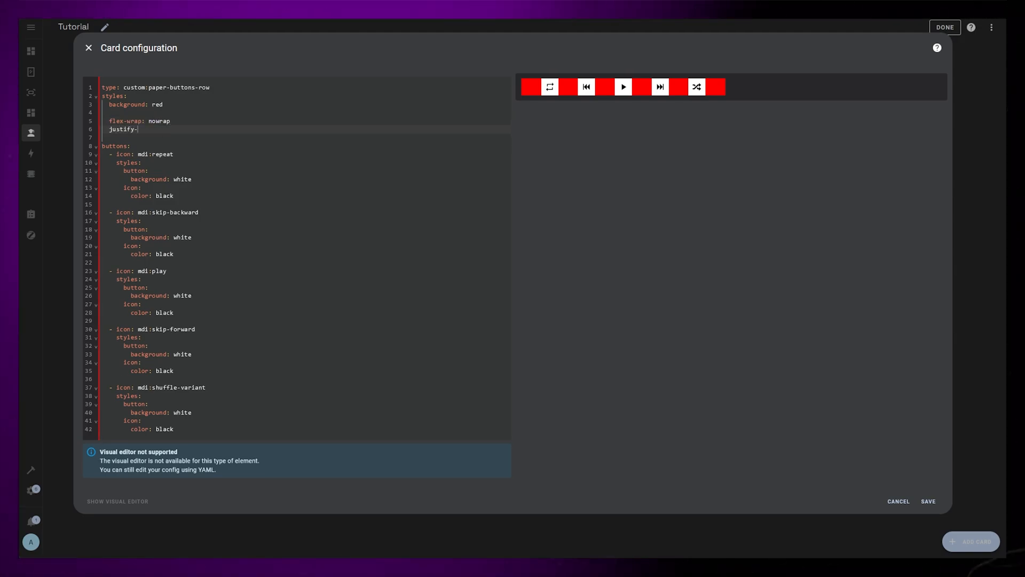
pyautogui.write('content: center')
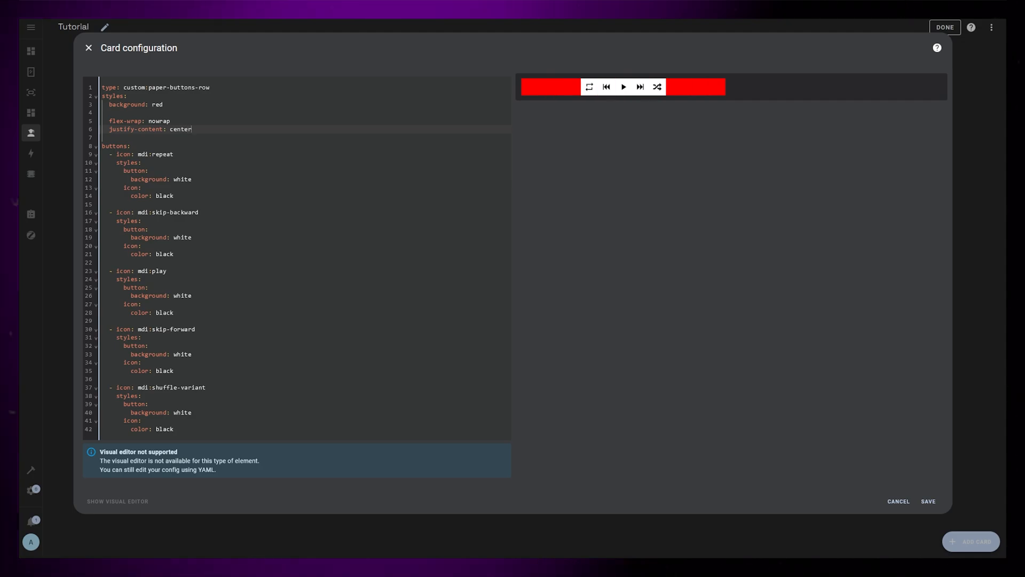
pyautogui.write('padding: 20px 0px')
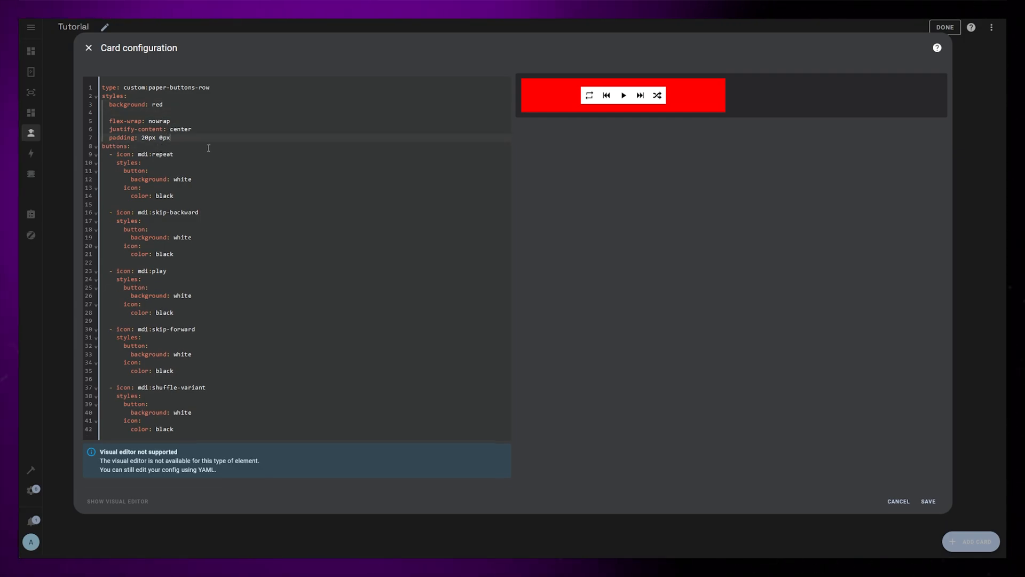
pyautogui.write('rgba')
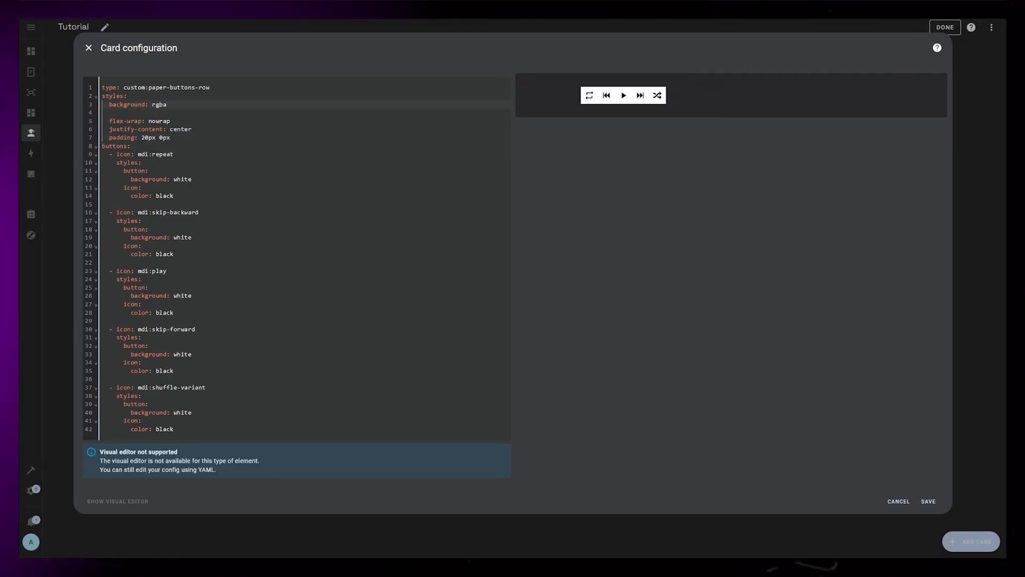
# Set the row background to rgba(255,255,255,0.1) and make buttons background none with white icons.
pyautogui.write('(255,255,255,0.)')
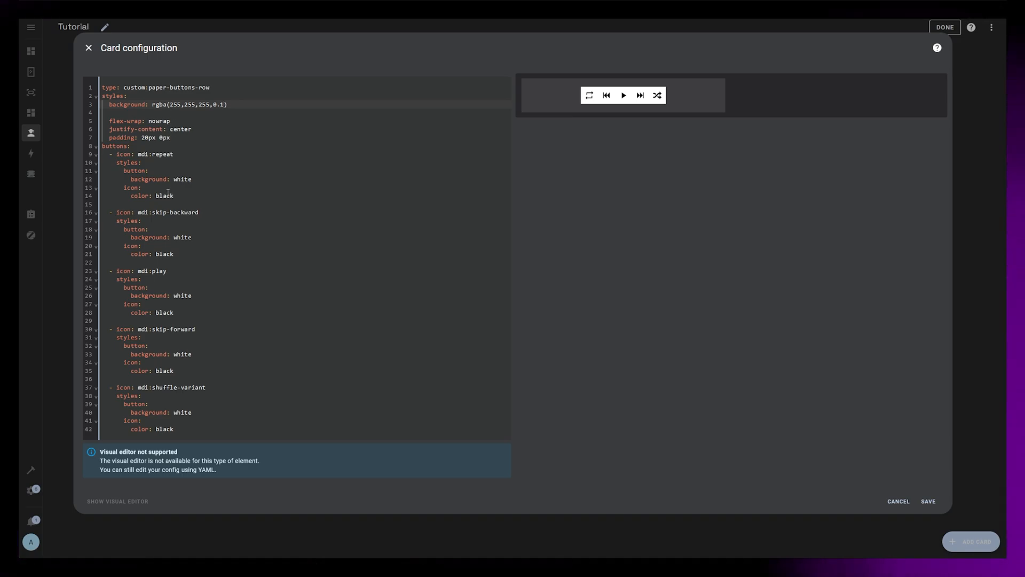
pyautogui.write('none')
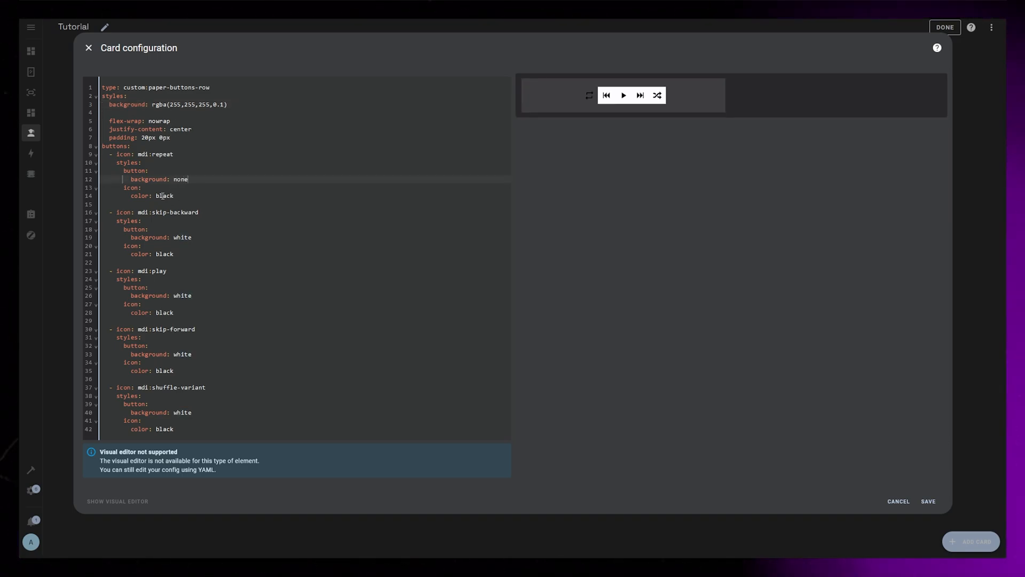
pyautogui.write('white')
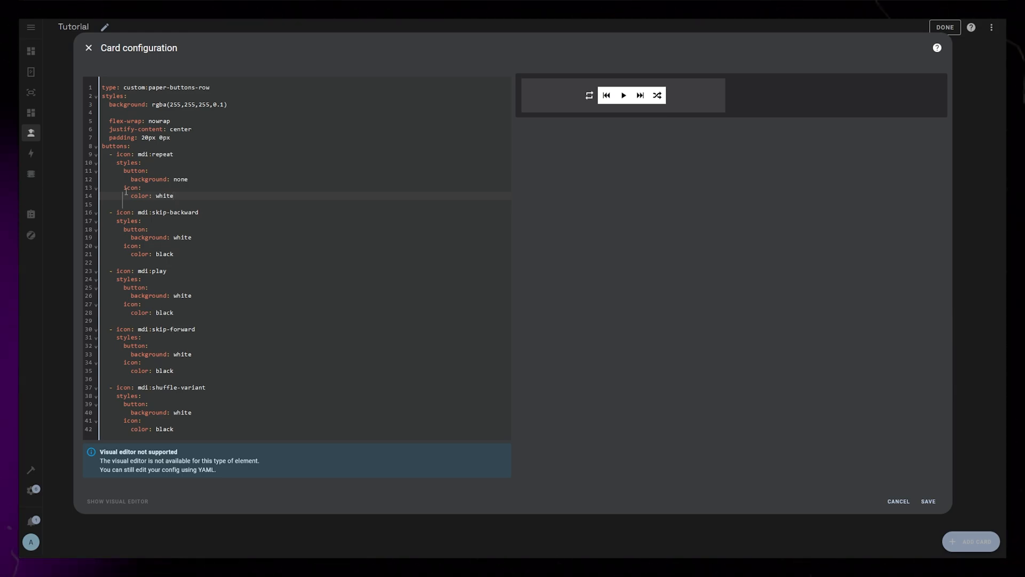
# Fix the buttons at 40px with flex-shrink 0 and widen the play button to 80px.
pyautogui.write('width: 40px')
pyautogui.click(305, 179)
pyautogui.write('red')
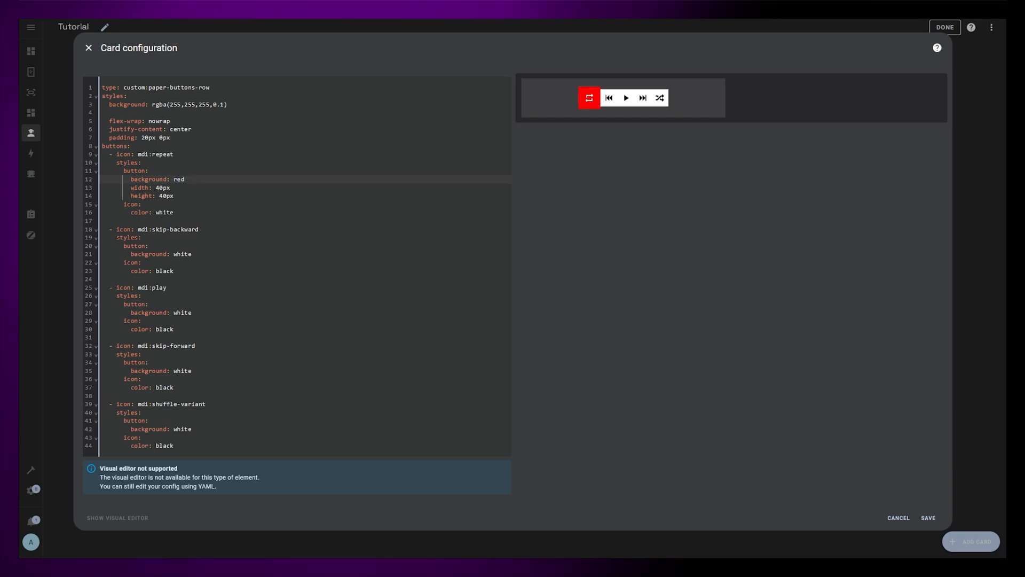
pyautogui.write('flex-shrink: 0')
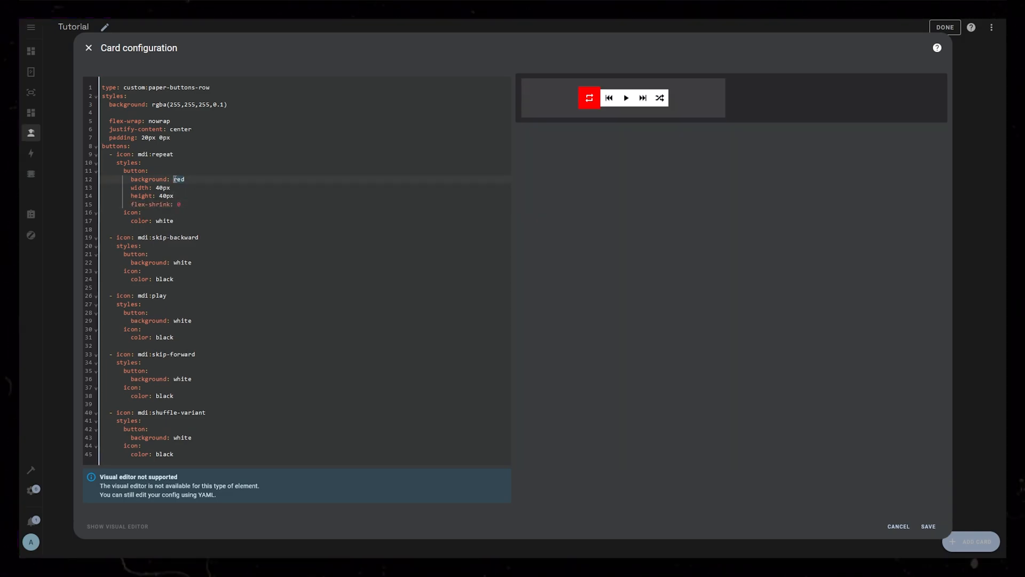
pyautogui.write('none')
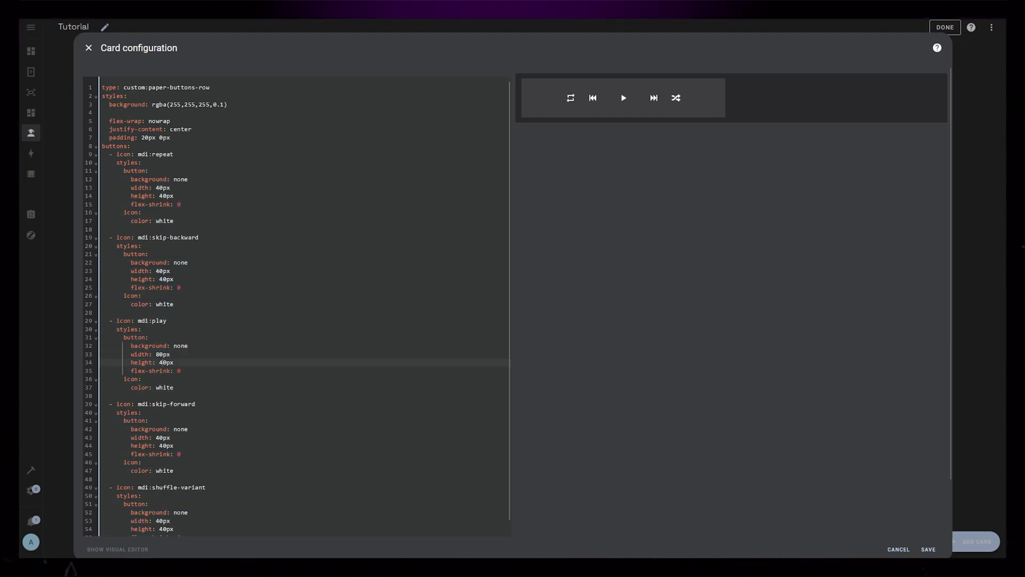
pyautogui.write('80')
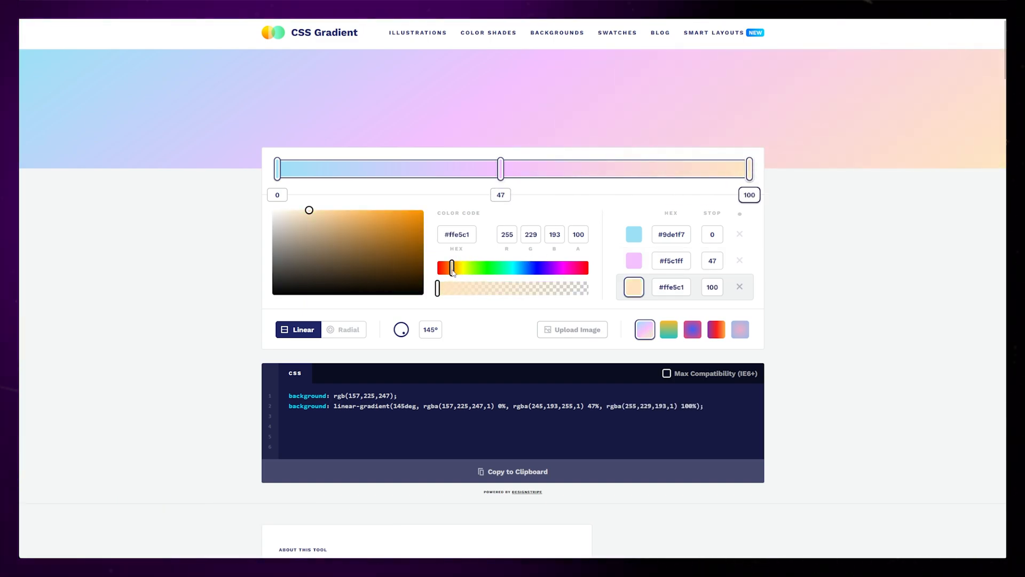
# Adjust a colour stop of the blue, pink and peach linear gradient on cssgradient.io.
pyautogui.moveTo(501, 169); pyautogui.dragTo(522, 169)
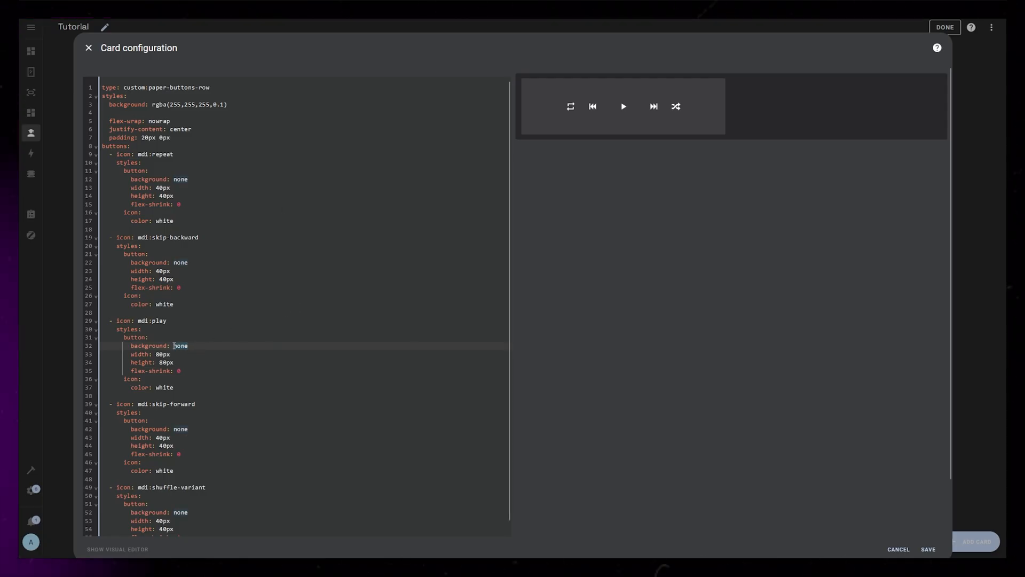
# Give the play button the 145deg linear-gradient background with border-radius 50%, black icon, no row background, and save.
pyautogui.write('linear-gradient(145deg, rgba(157,211,247,1) 0%, rgba(255,226,193,1) 50%, rgba(245,193,255,1) 100%)')
pyautogui.click(305, 388)
pyautogui.write('black')
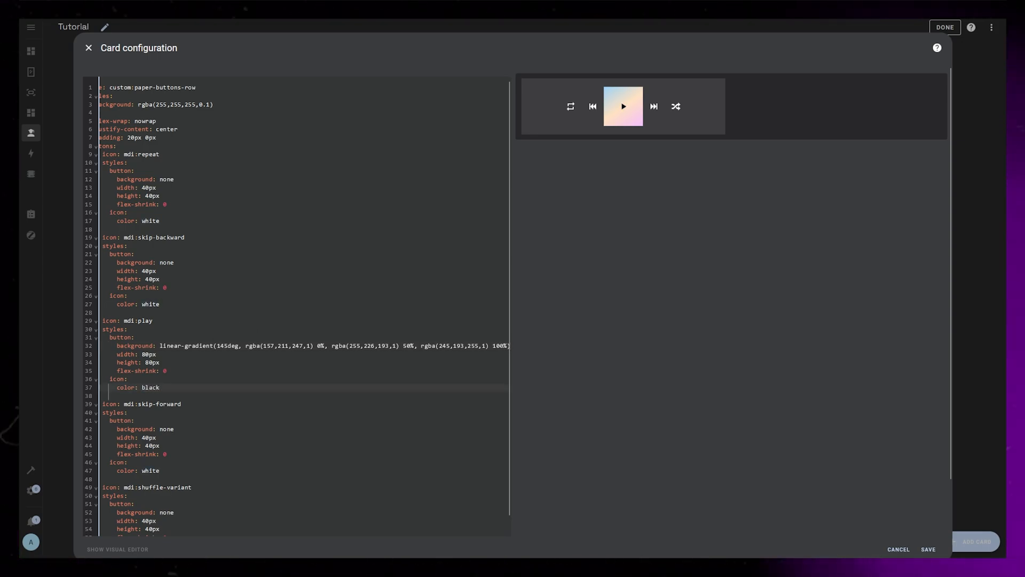
pyautogui.write('border-radius: 50%')
pyautogui.click(297, 104)
pyautogui.write('background: non')
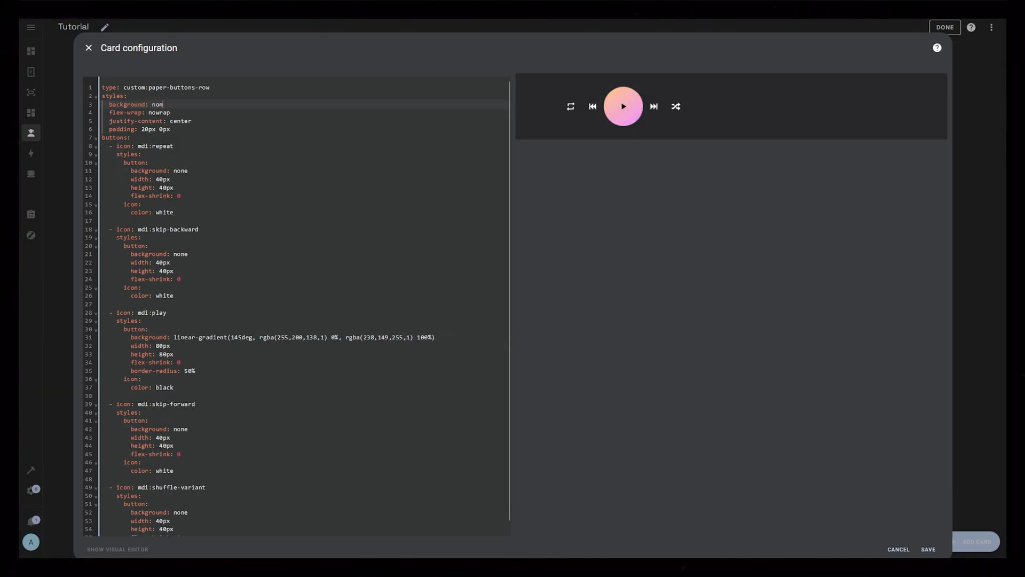
pyautogui.click(928, 549)
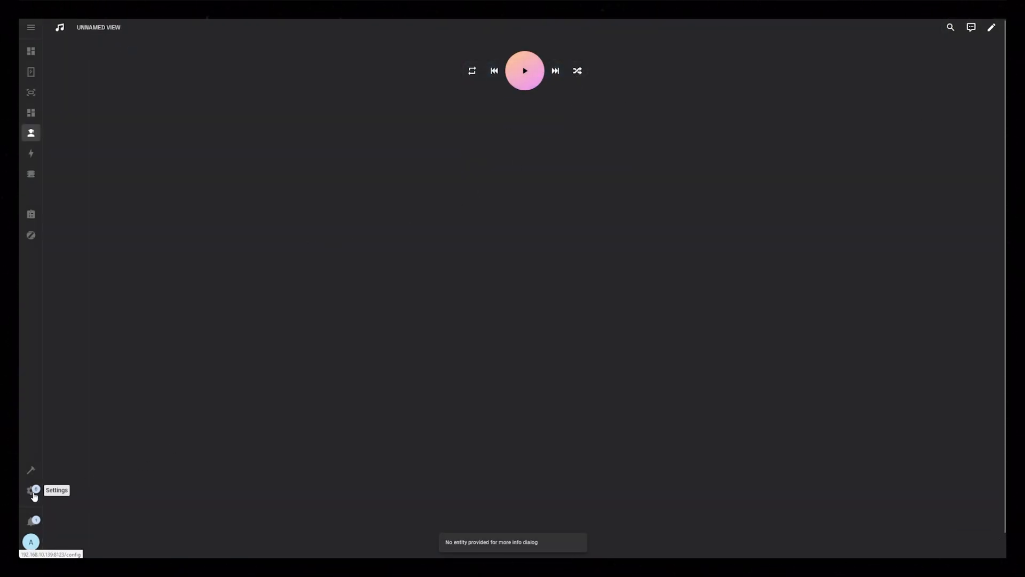
# From Settings > Scripts, duplicate the play/pause media script for the Stue oppe player.
pyautogui.click(30, 490)
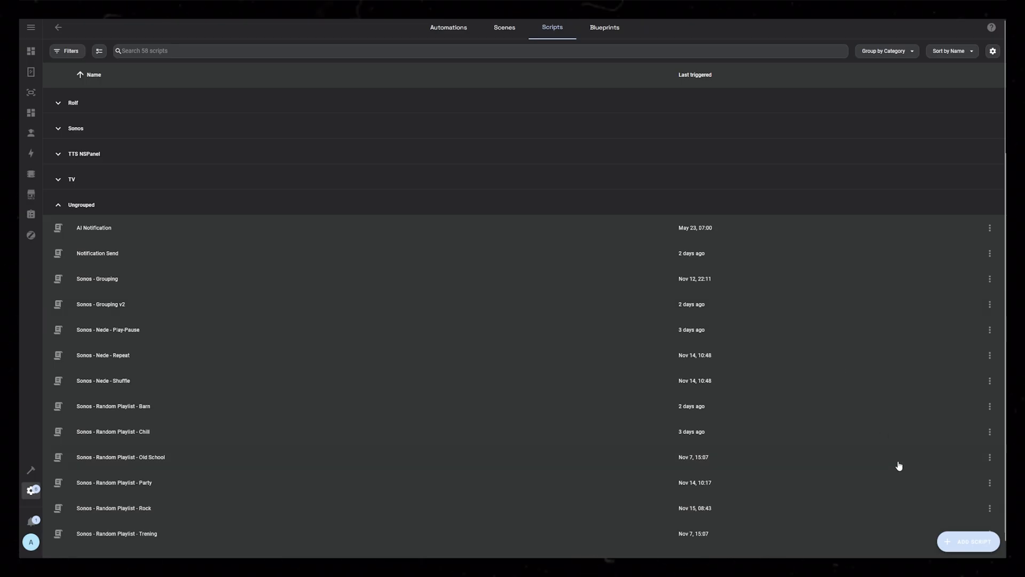
pyautogui.click(970, 541)
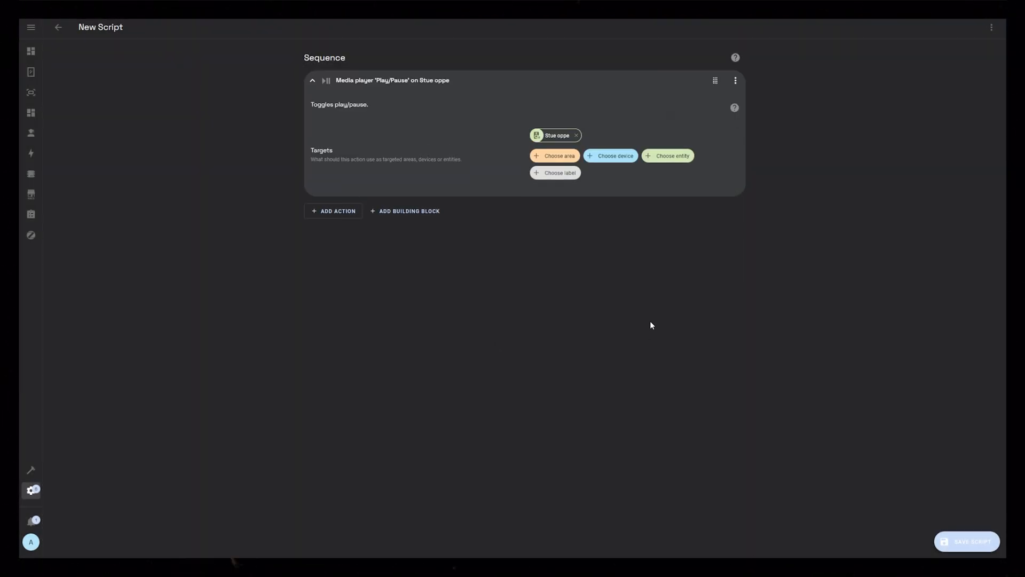
# Change the action to Media player 'Next' and rename the script 'media - Tutorial - next'.
pyautogui.click(991, 27)
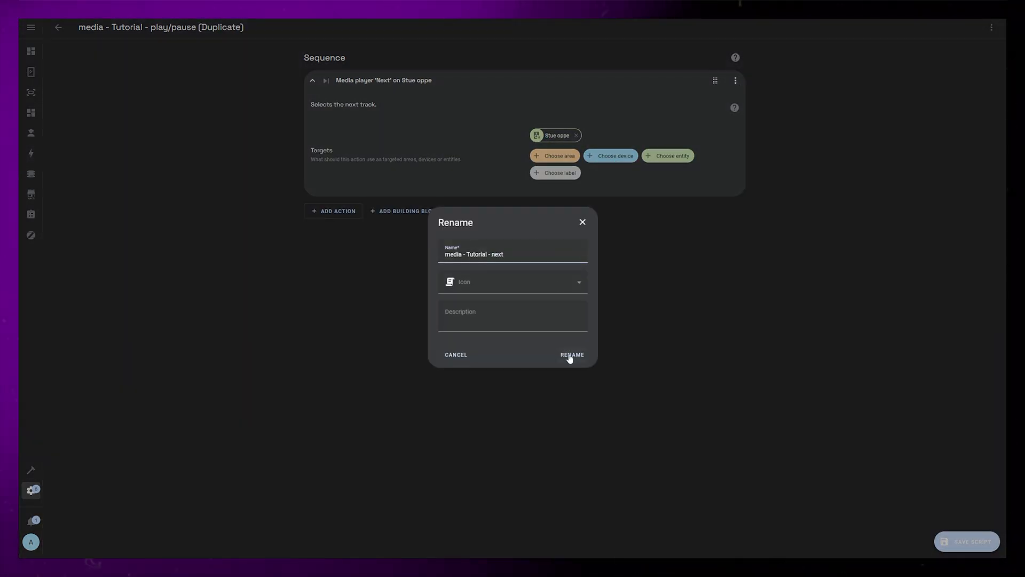
pyautogui.click(571, 355)
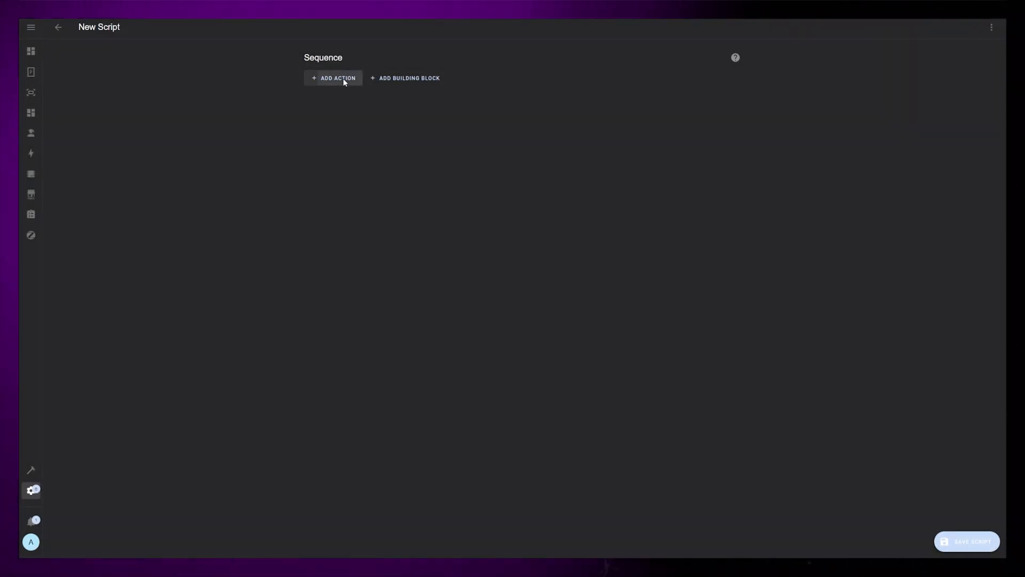
# Add an If-then block with a template condition {{ state_attr('media_player.stue_oppe', 'shuffle') == false }}.
pyautogui.click(338, 78)
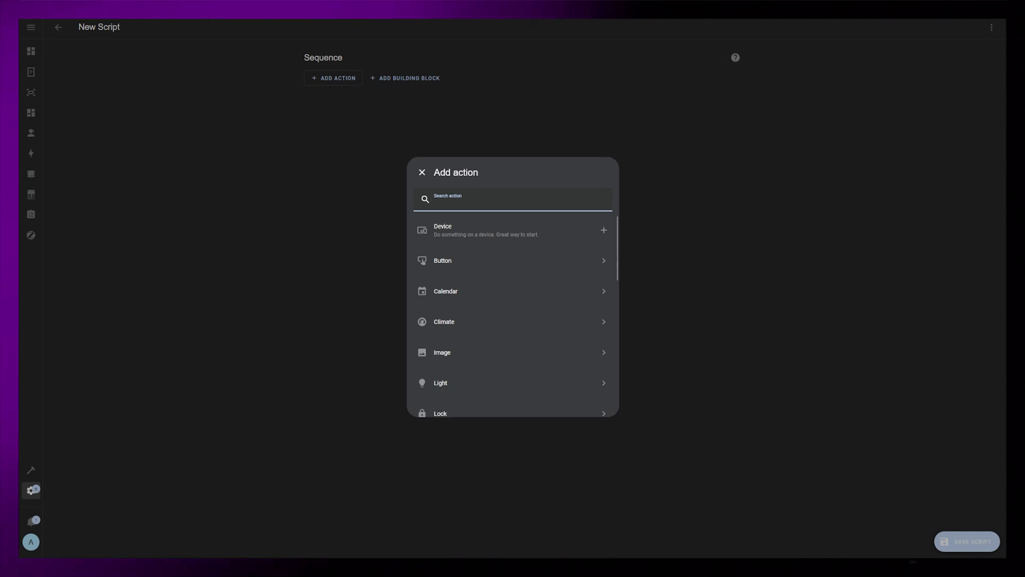
pyautogui.write('if')
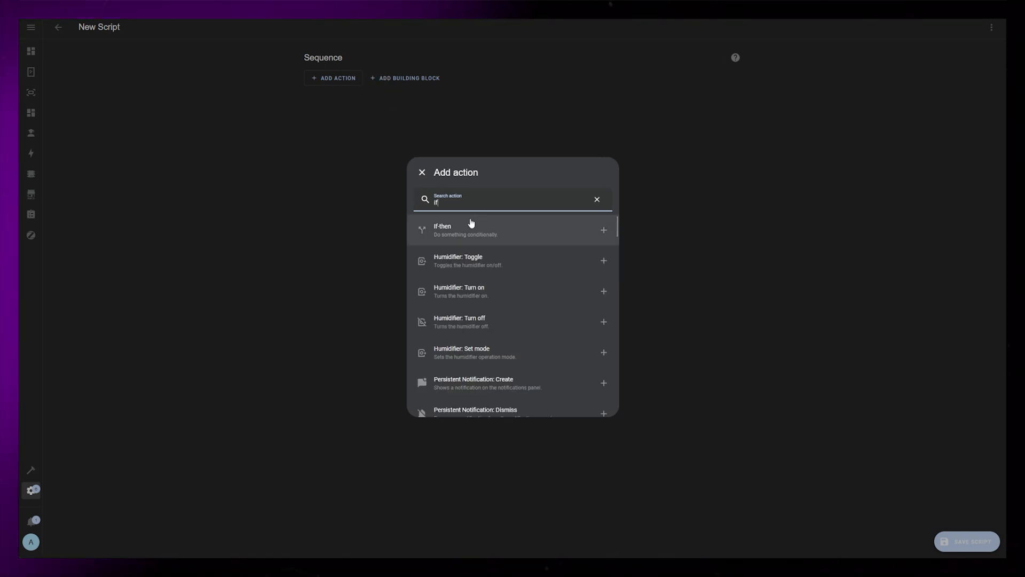
pyautogui.click(464, 230)
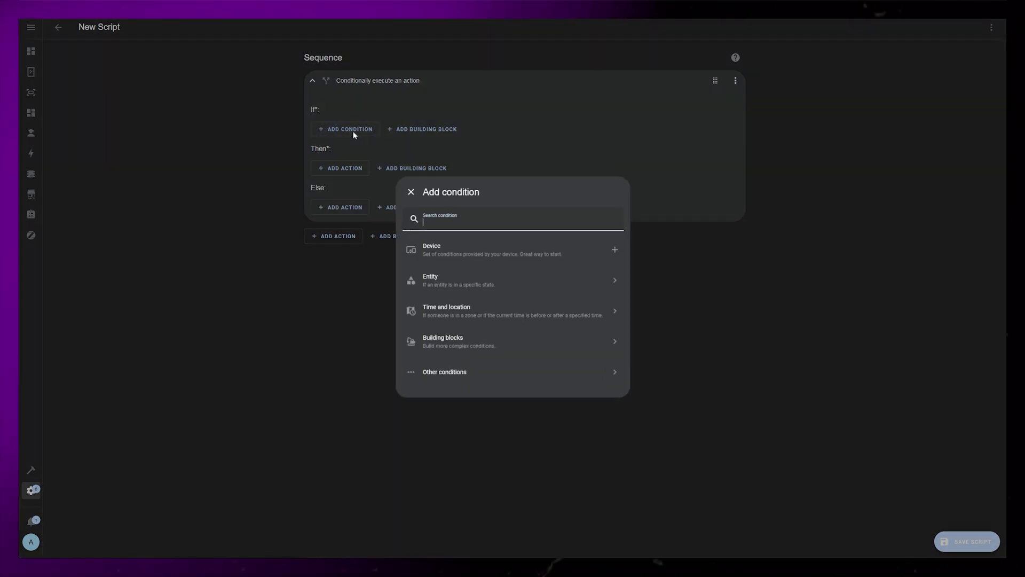
pyautogui.write('templ')
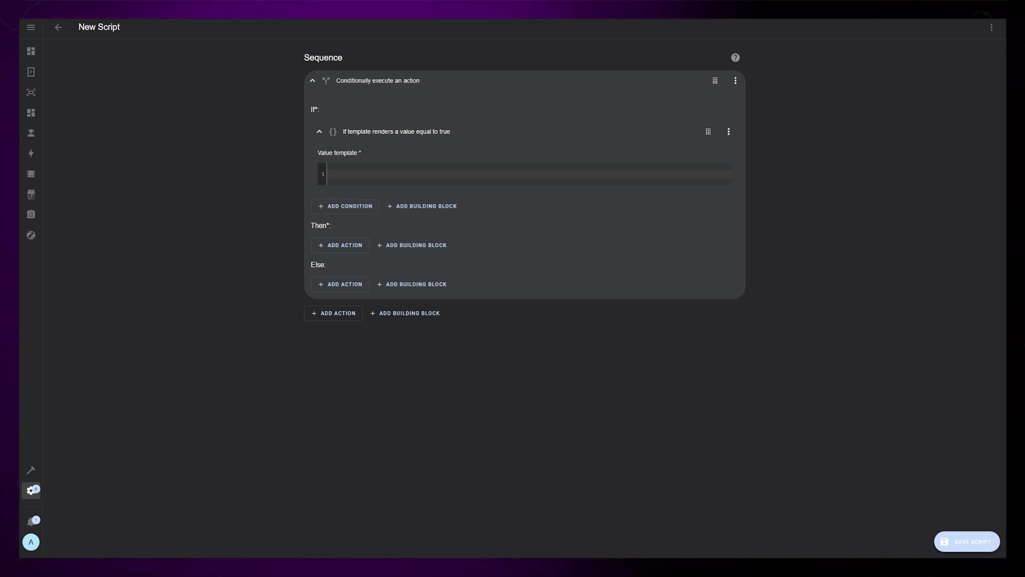
pyautogui.write("{{ state_attr('media_player.stue_oppe', 'shuffle') == false }}")
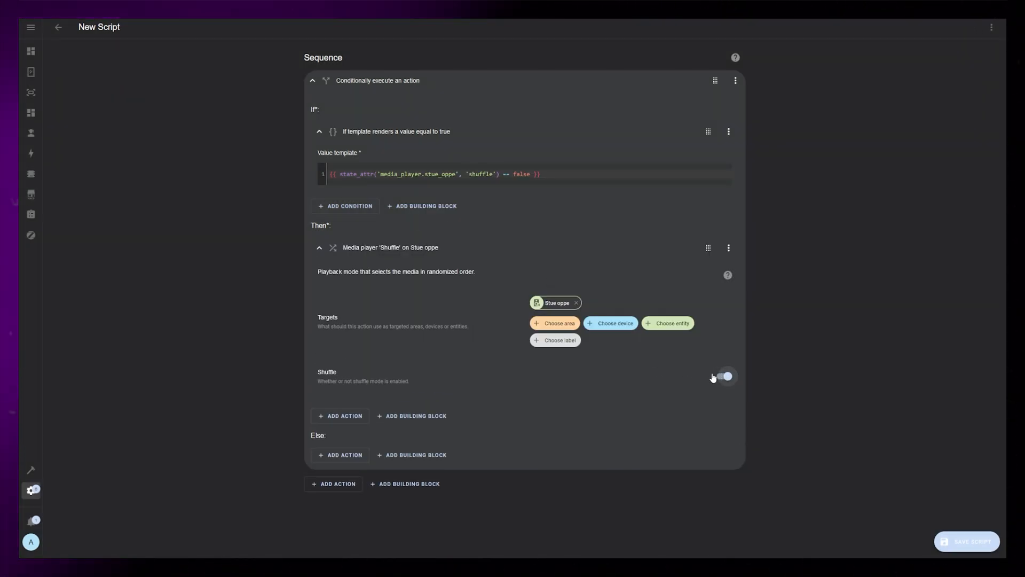
# Duplicate the Stue oppe Shuffle action from the Then branch into the Else branch.
pyautogui.click(728, 248)
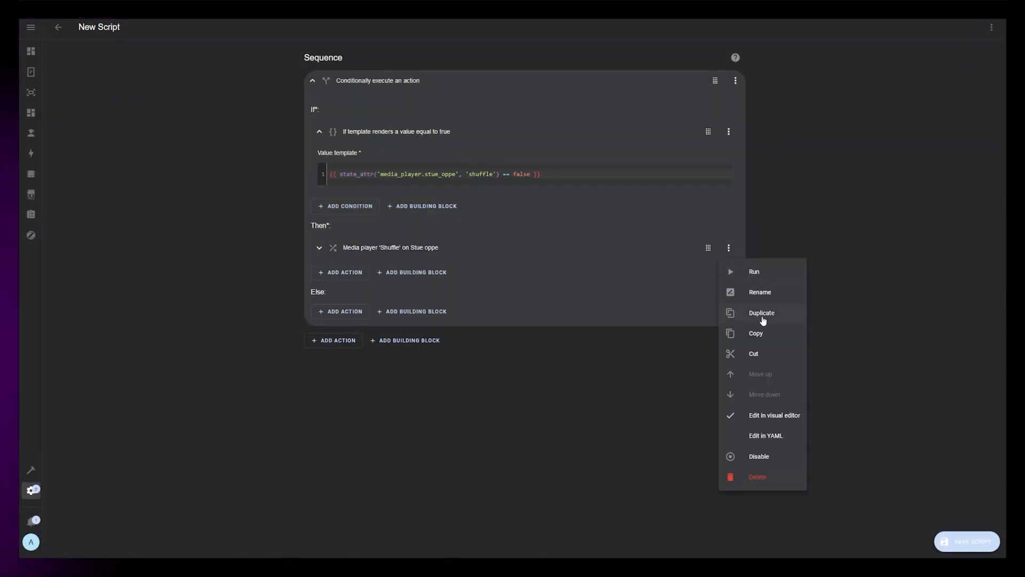
pyautogui.click(762, 313)
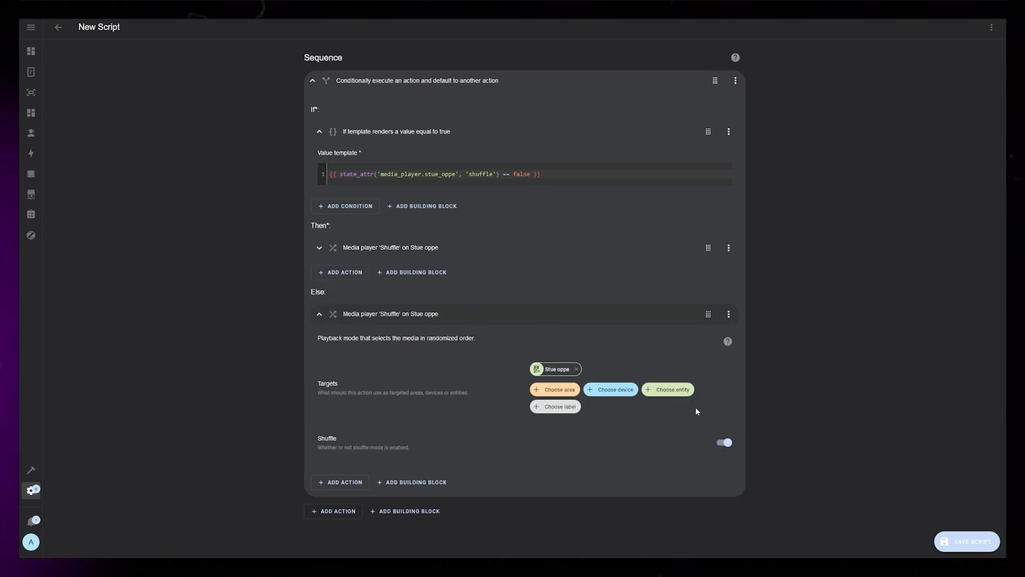
pyautogui.click(320, 313)
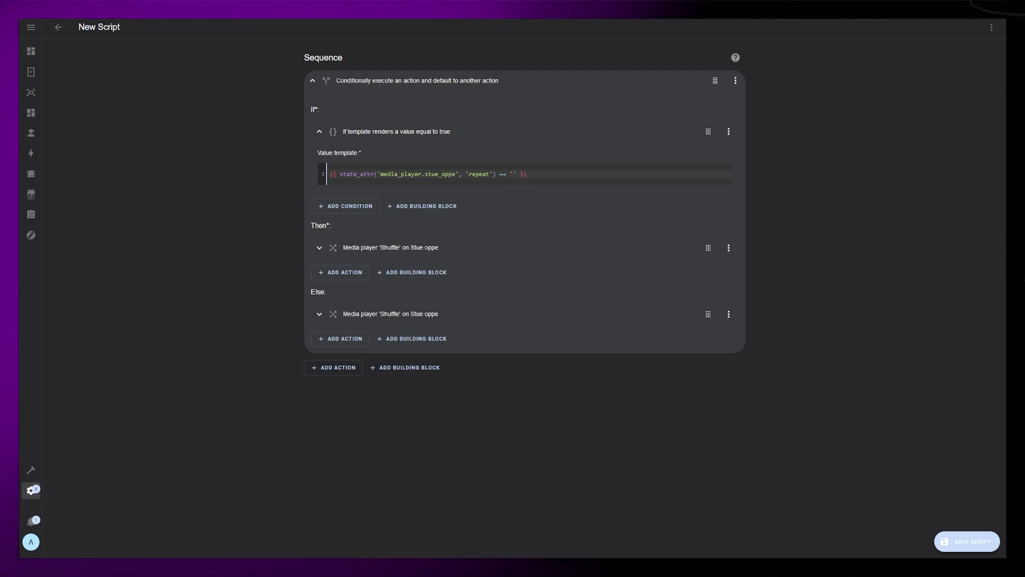
# Change the template to repeat == 'off' and put Media player Repeat actions in both branches.
pyautogui.write('off')
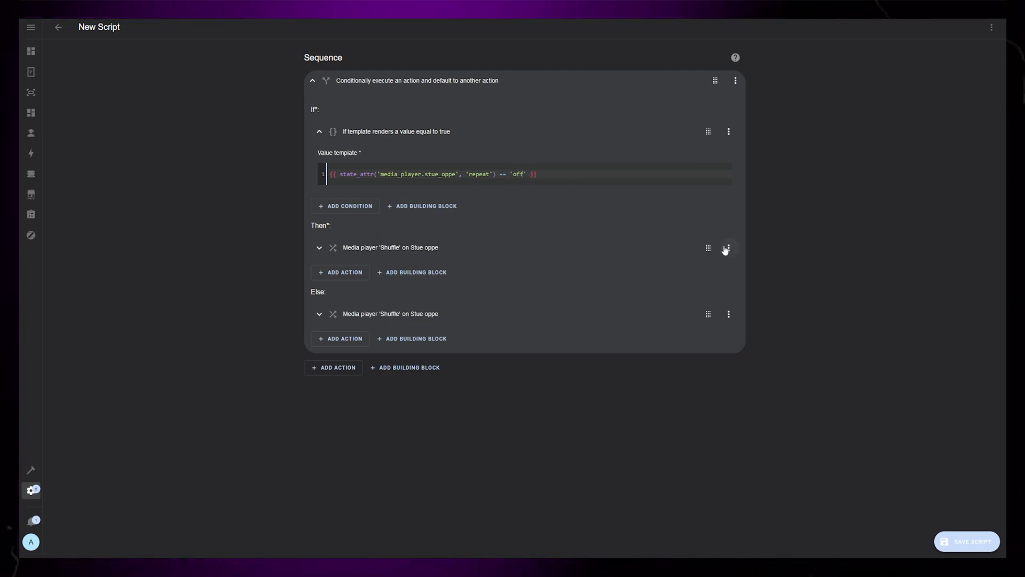
pyautogui.click(729, 248)
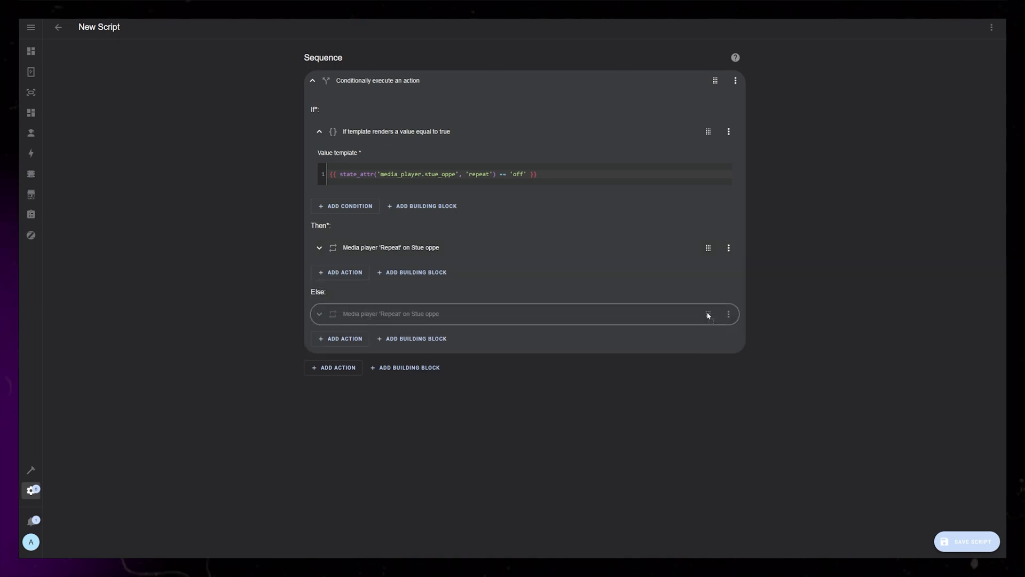
pyautogui.click(318, 314)
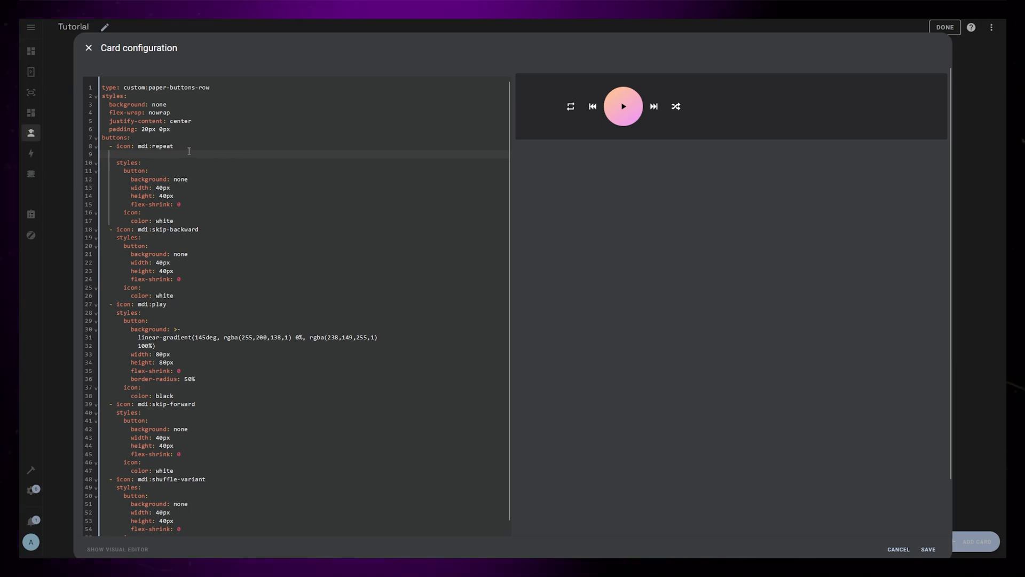
# Give each button a tap_action calling its script.media_tutorial_* script, including repeat, and save the row.
pyautogui.write('tap_action:')
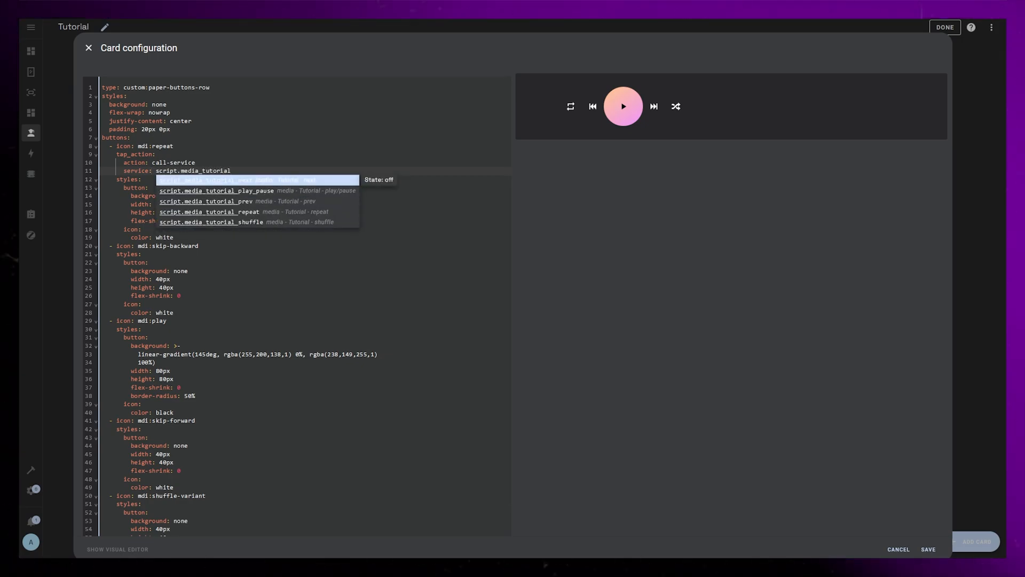
pyautogui.click(212, 211)
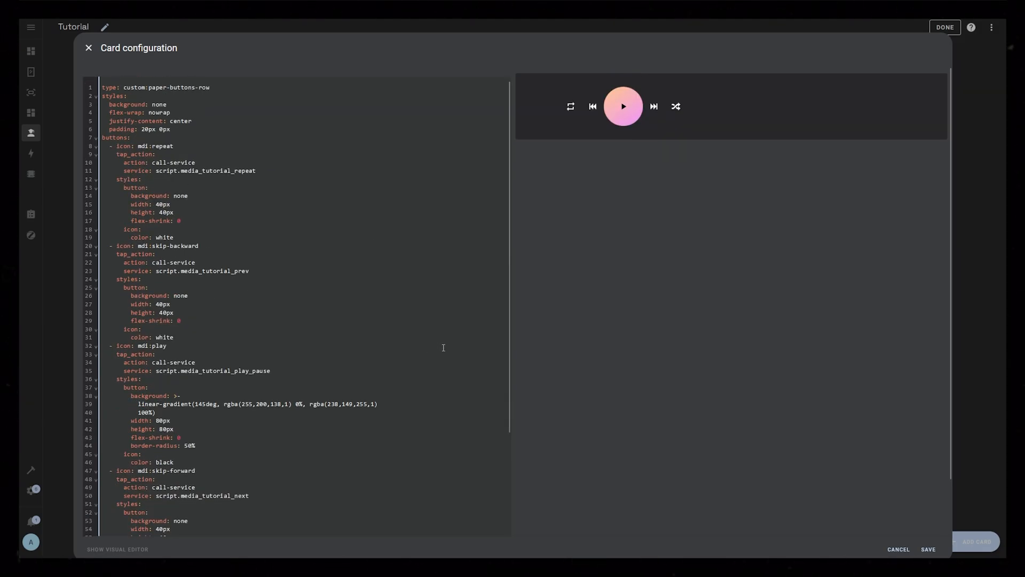
pyautogui.click(929, 549)
pyautogui.write('vertic')
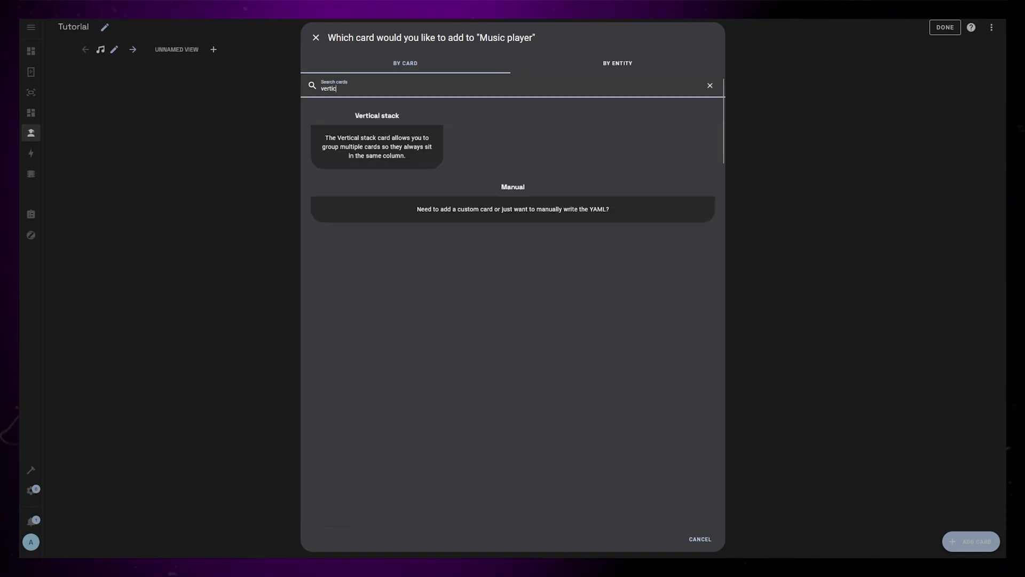
# Create a Vertical stack holding the button row code and add a second card slot.
pyautogui.click(377, 115)
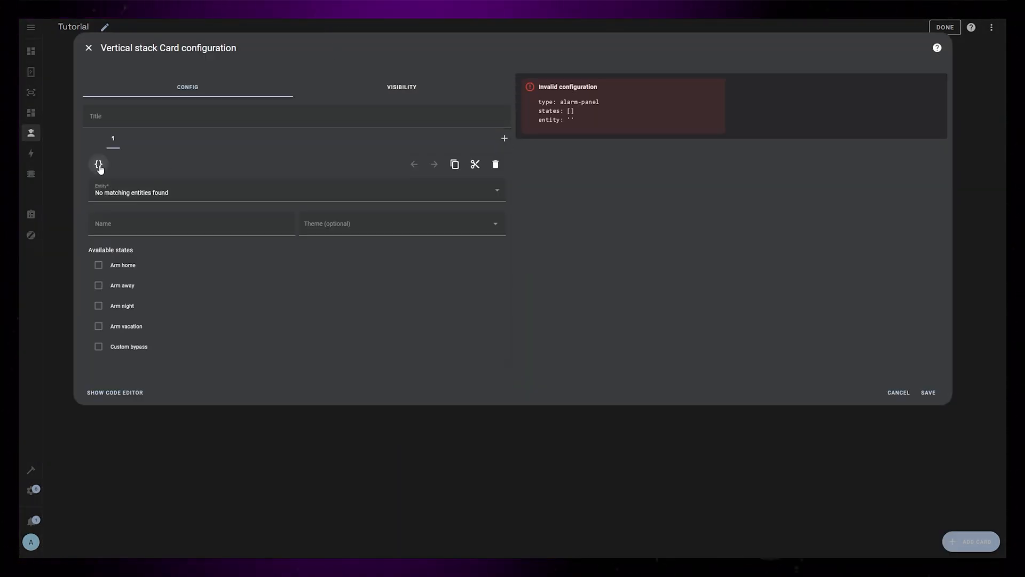
pyautogui.click(99, 164)
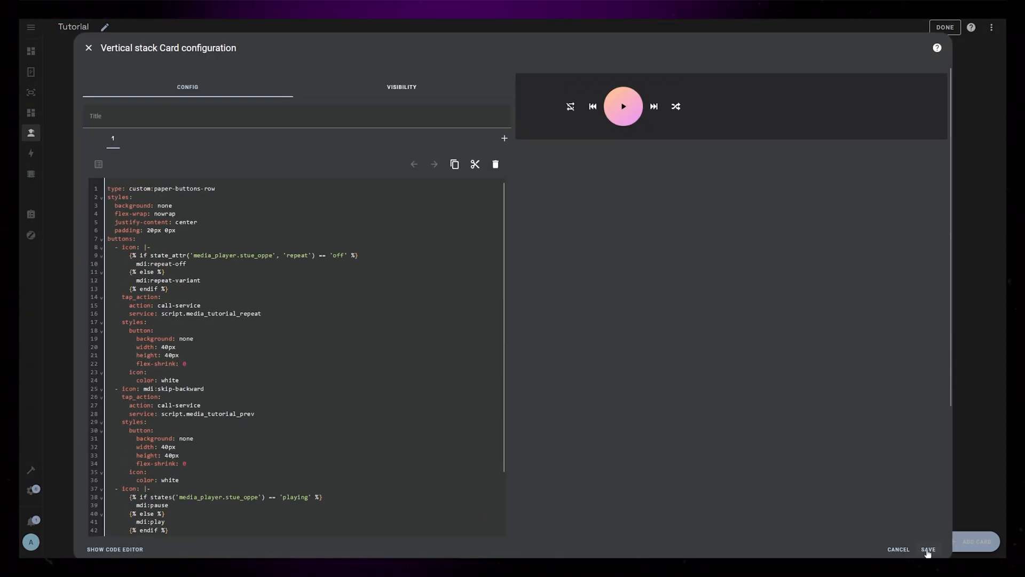
pyautogui.click(928, 550)
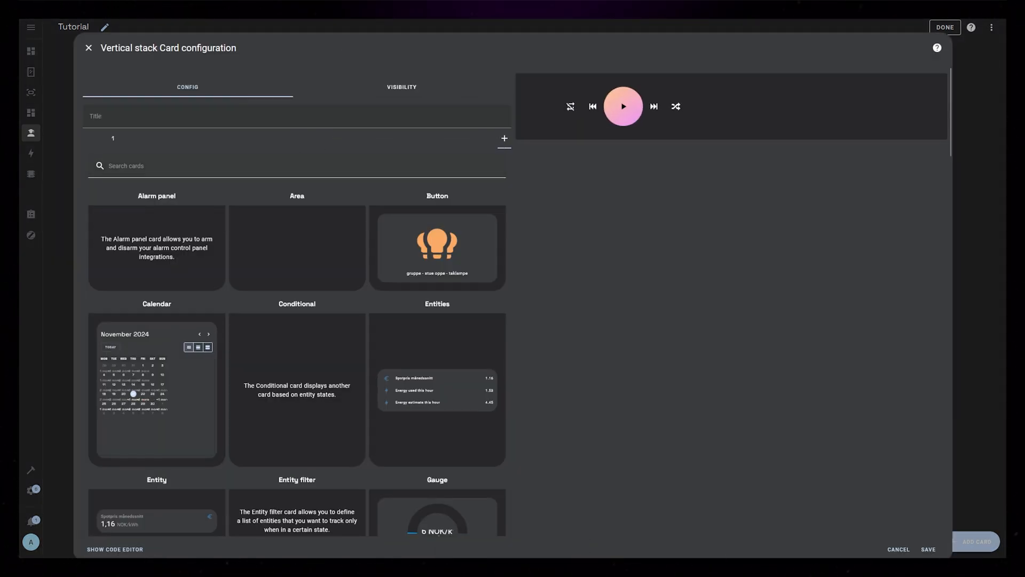
# Add a custom:my-slider-v2 for media_player.stue_oppe in volume mode with allowTapping: false.
pyautogui.write('my-slider-v2')
pyautogui.write('entity: media_player.stue')
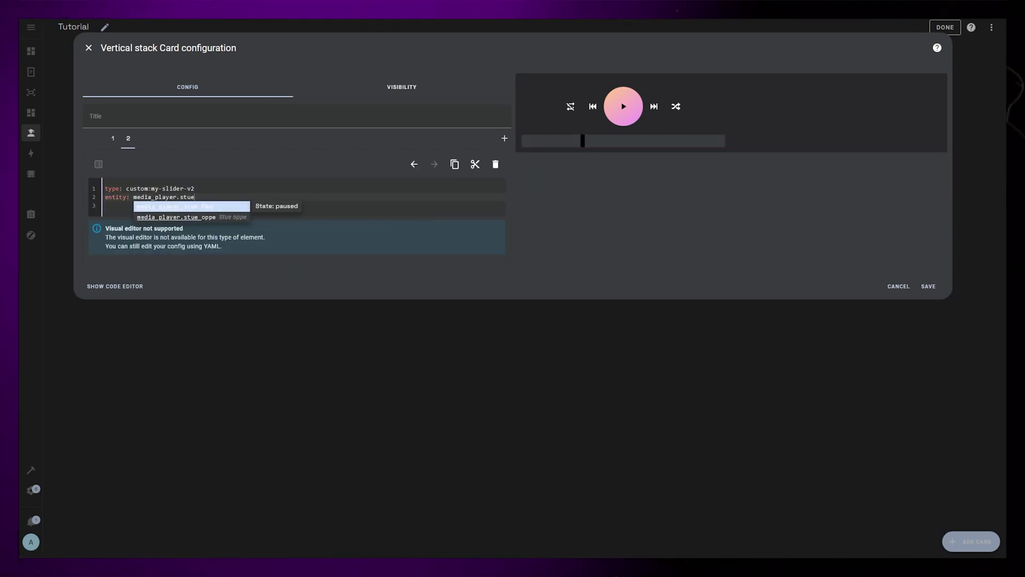
pyautogui.click(175, 217)
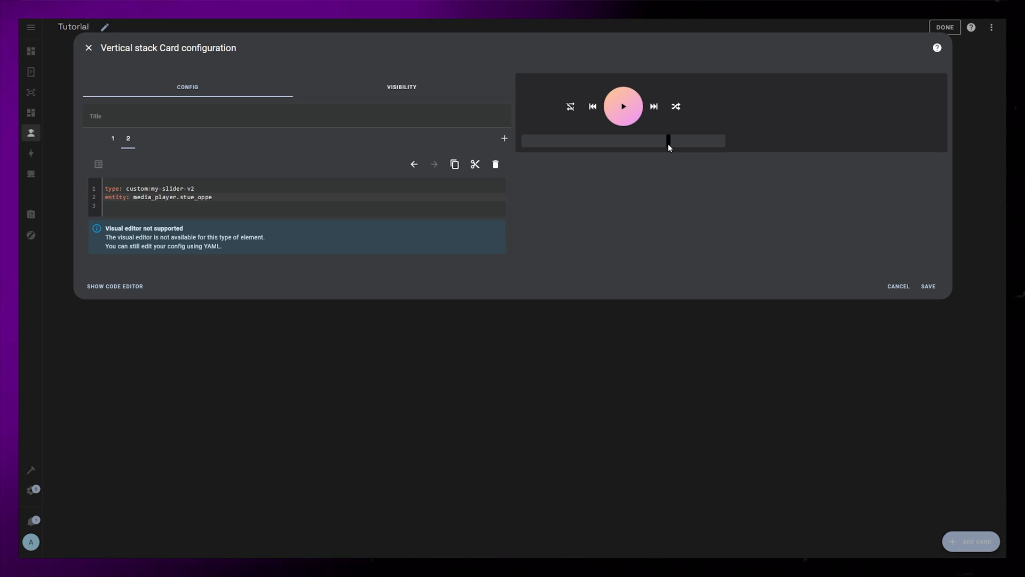
pyautogui.write('mode:')
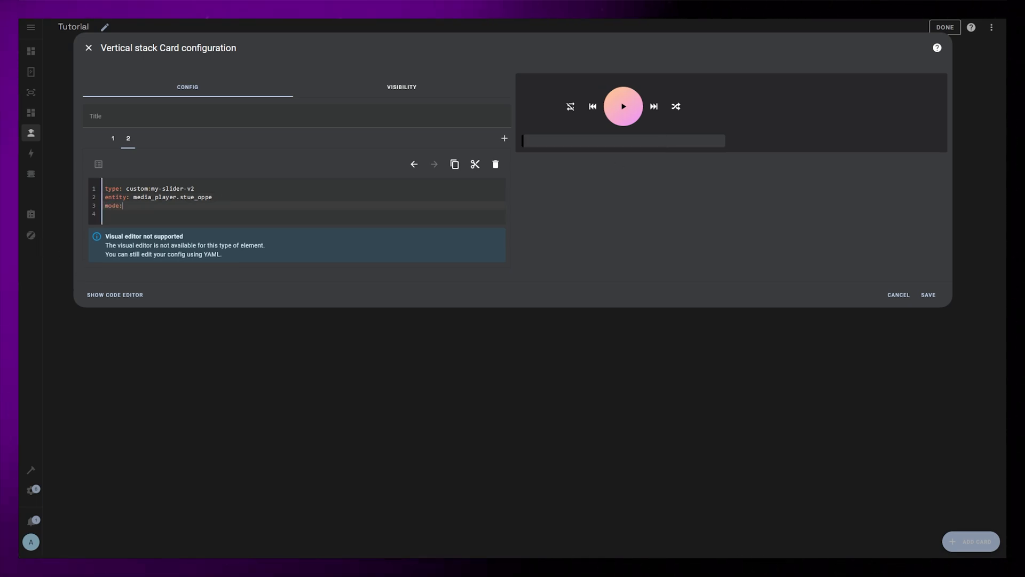
pyautogui.write('volume')
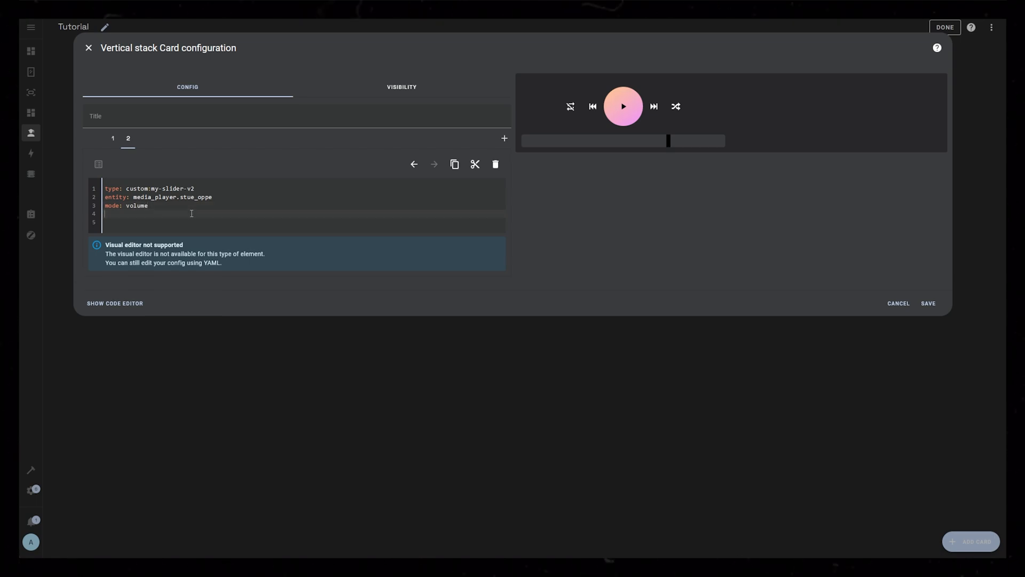
pyautogui.write('allowTapping: false')
pyautogui.write('c')
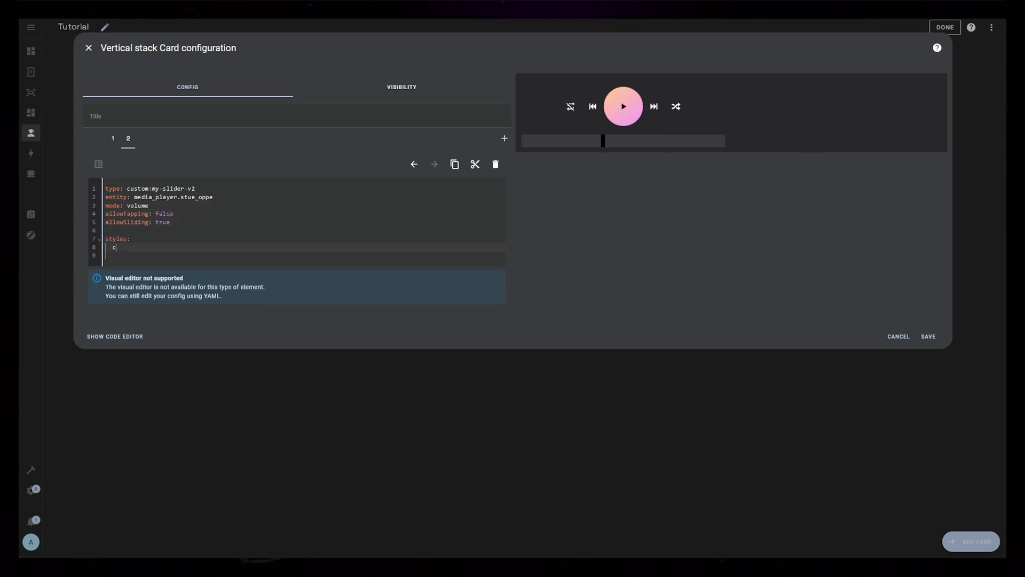
# Set the slider container style to overflow: visible.
pyautogui.write('ontainer:')
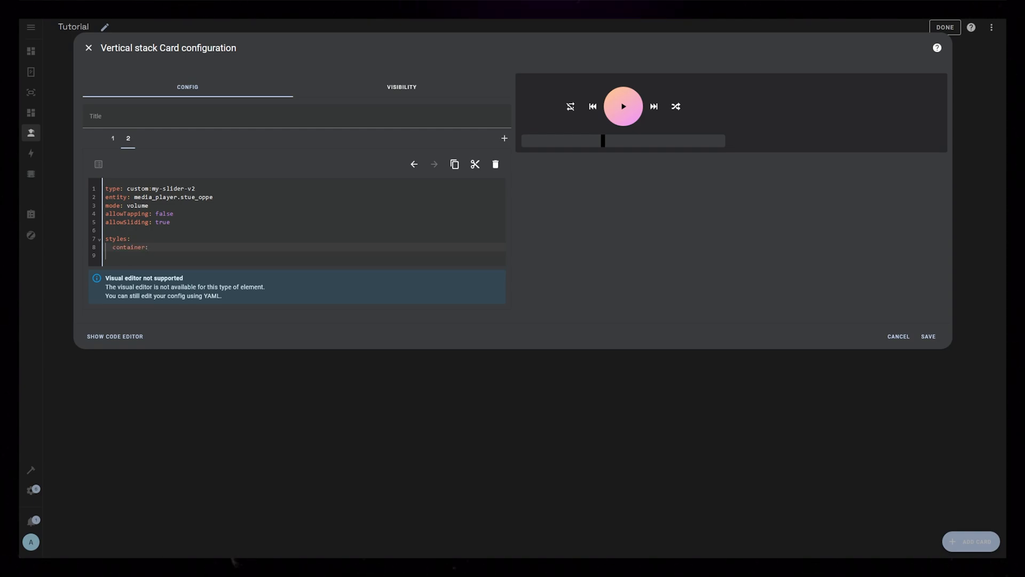
pyautogui.press('Enter')
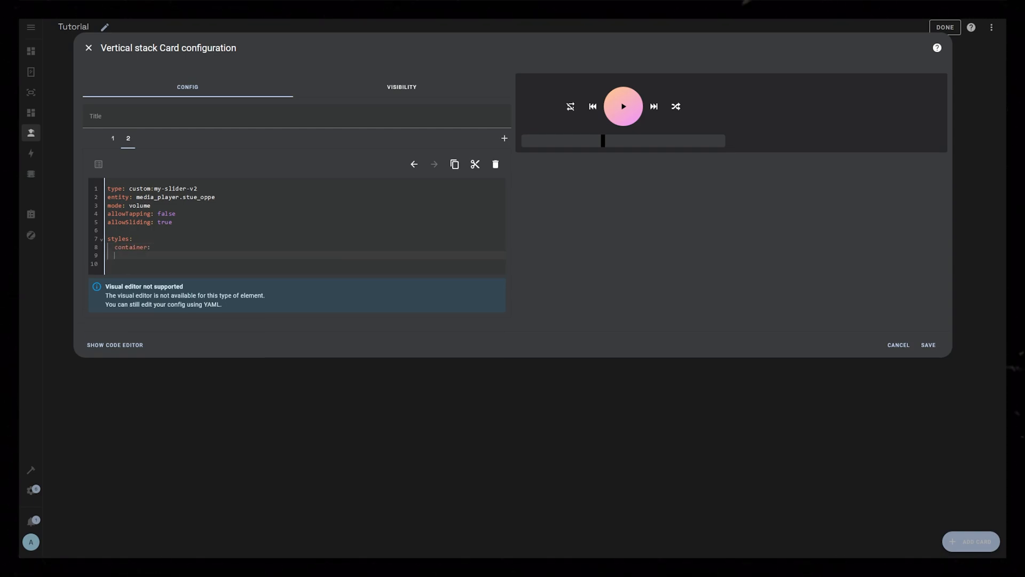
pyautogui.write('- overf')
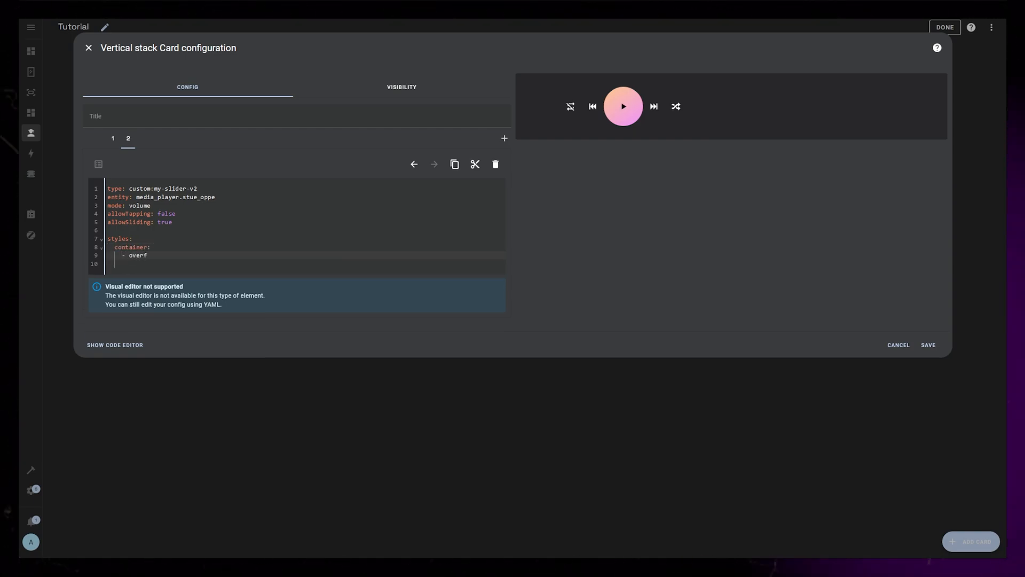
pyautogui.write('low: visible')
pyautogui.write('- height: 8px')
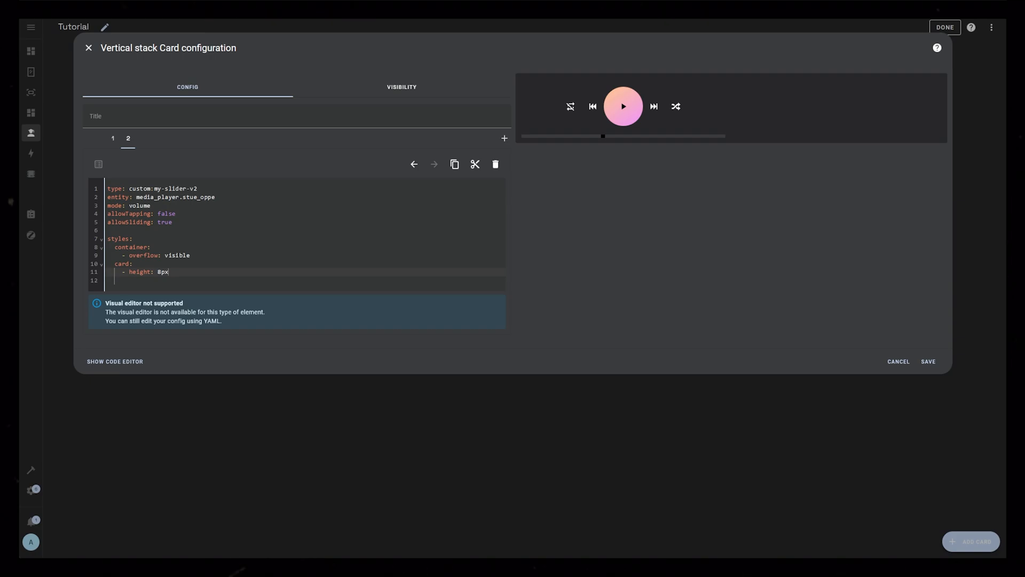
# Style the slider with a red progress bar and a dark '#494949' card background.
pyautogui.write('progress:')
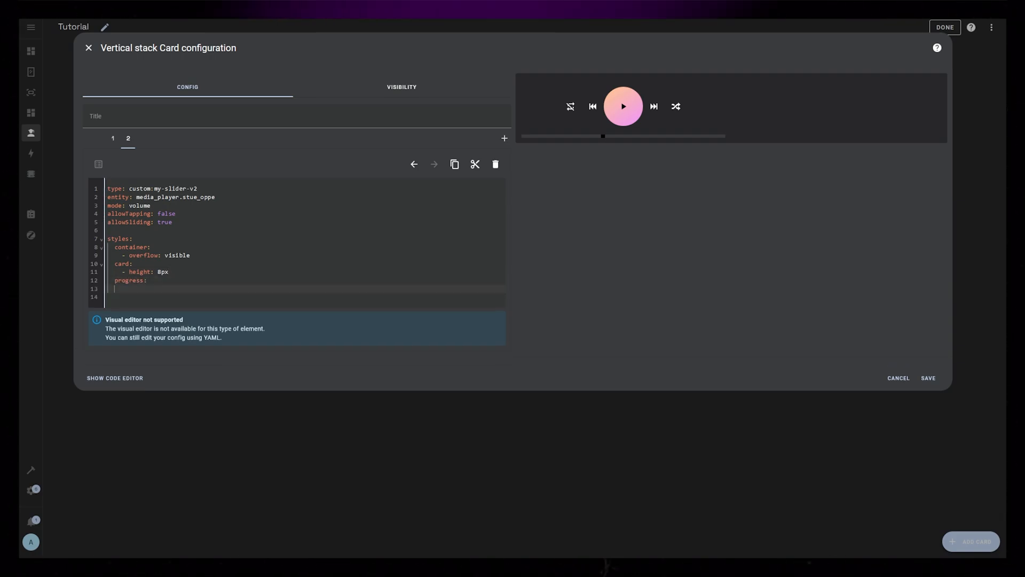
pyautogui.write('- background: r')
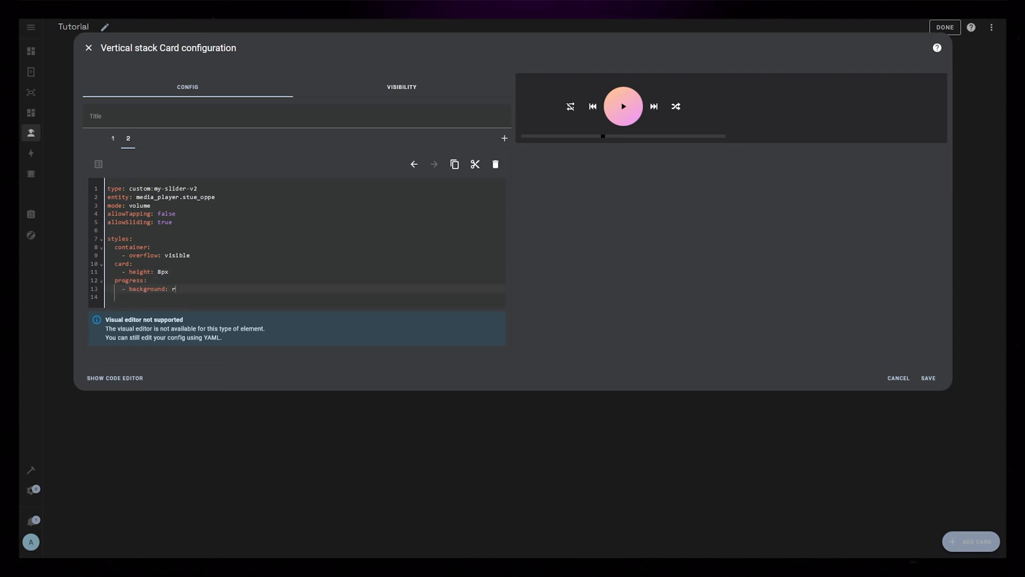
pyautogui.write('ed')
pyautogui.write('-')
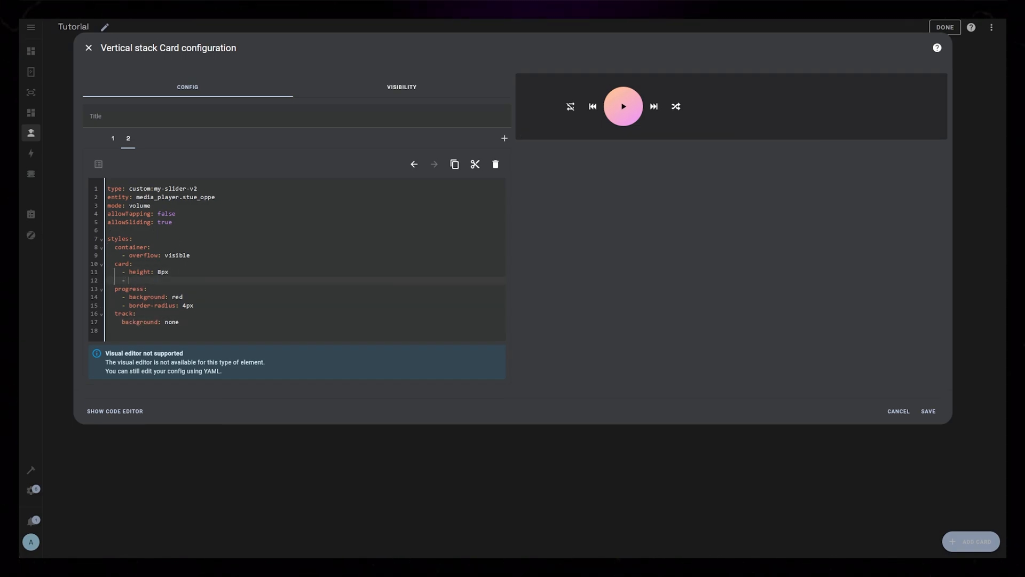
pyautogui.write("background: '#494949'")
pyautogui.click(304, 322)
pyautogui.write('- ')
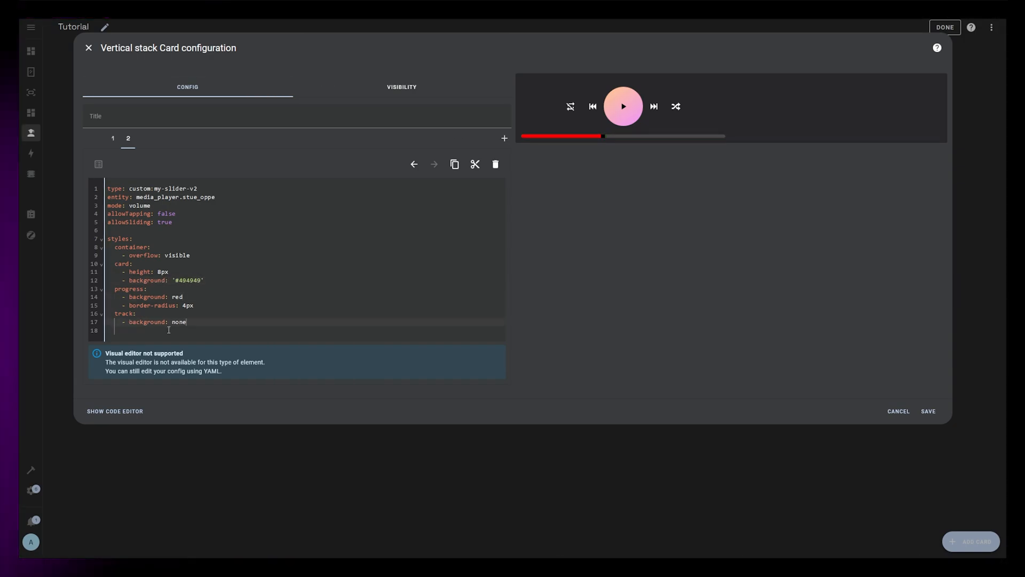
pyautogui.press('Enter')
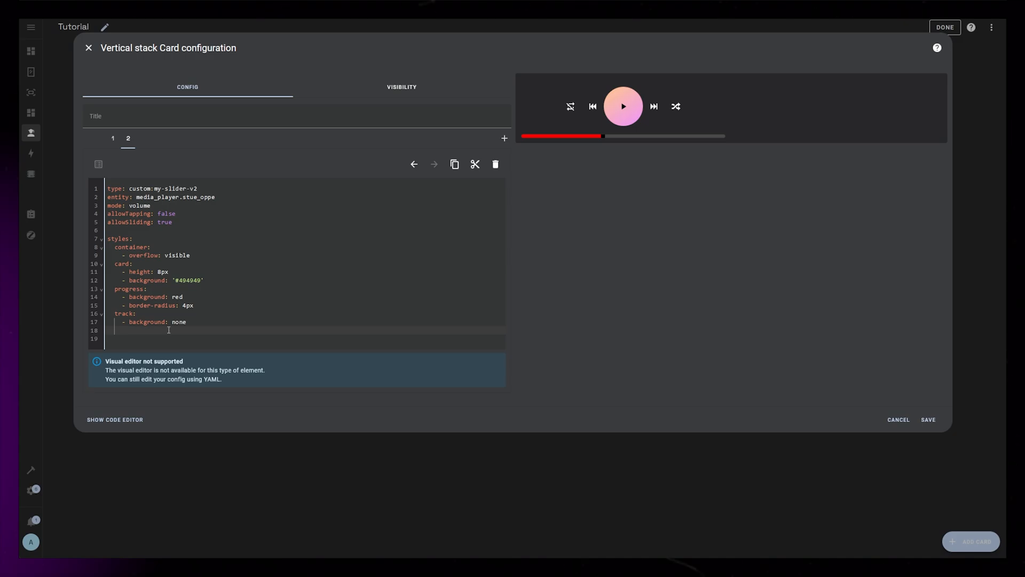
# Add a round white 18px thumb raised with top: -5px to the slider styles.
pyautogui.write('thum')
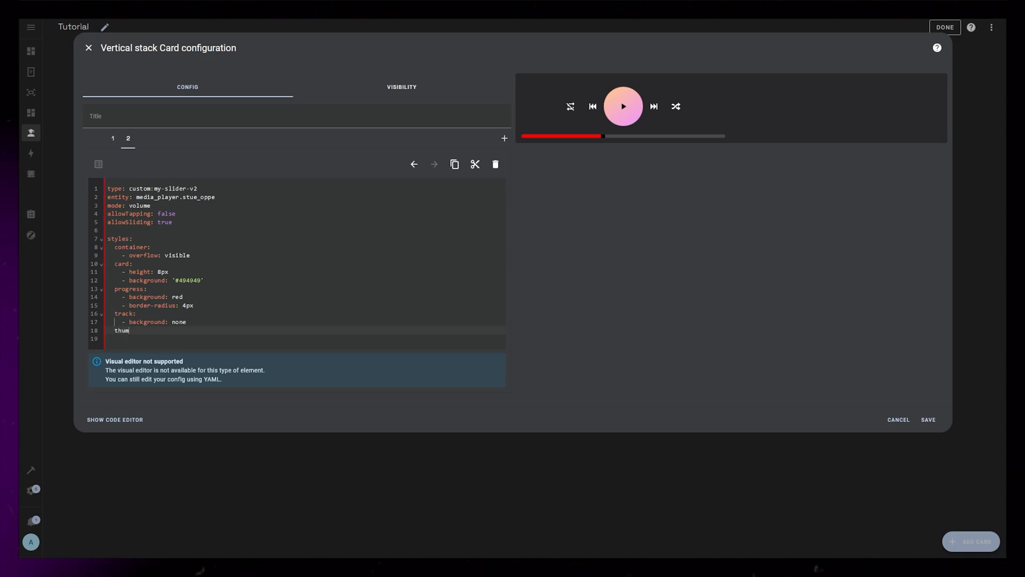
pyautogui.write('b:')
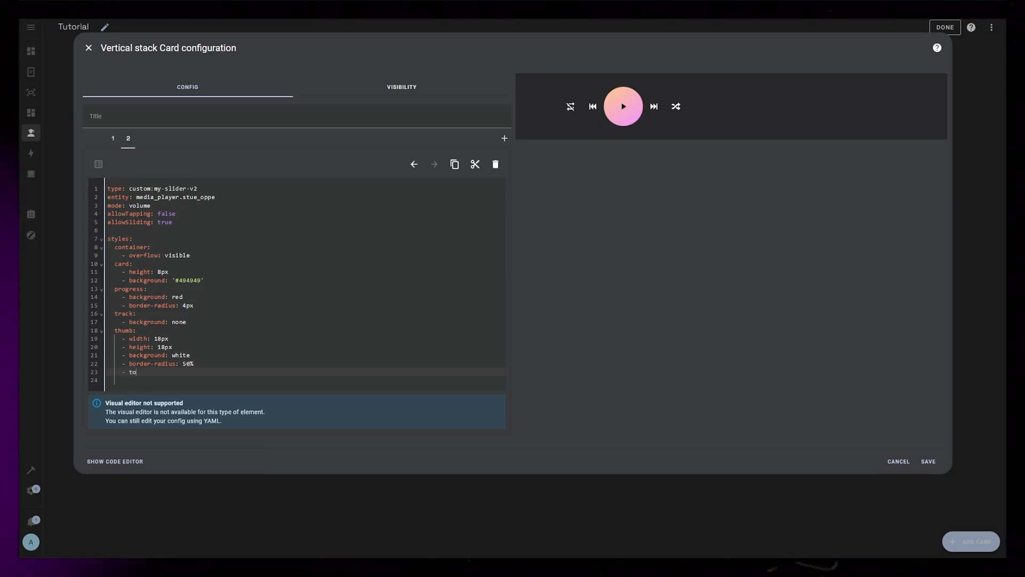
pyautogui.write('p: -5px')
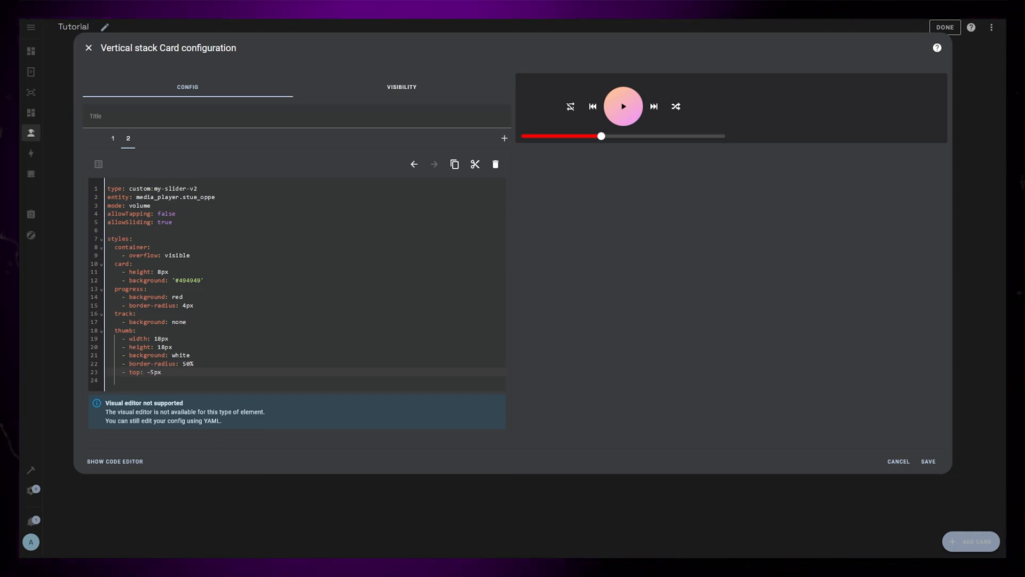
# Try the restyled slider by dragging the volume down in the preview.
pyautogui.moveTo(600, 136); pyautogui.dragTo(573, 136)
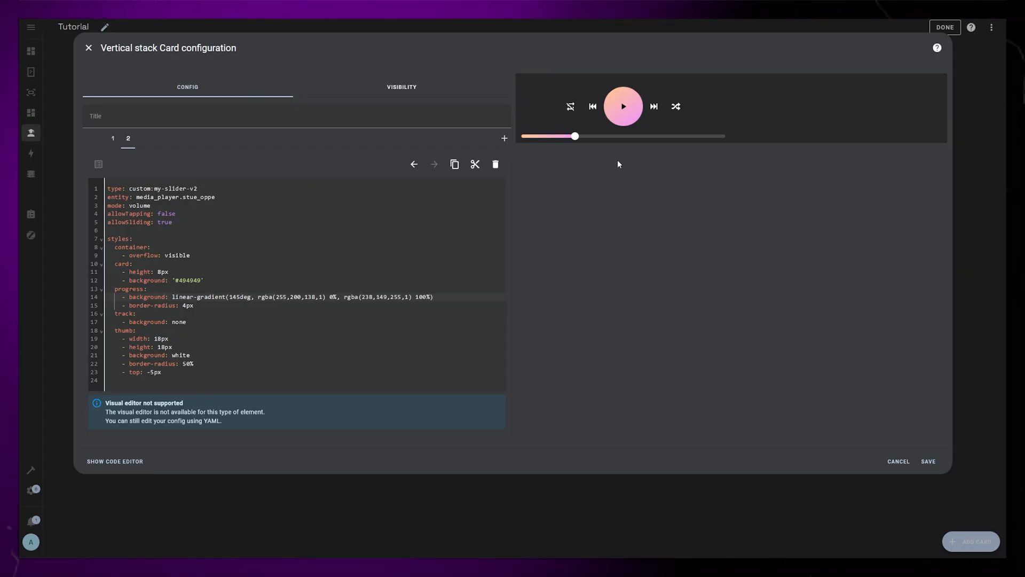
pyautogui.moveTo(574, 136); pyautogui.dragTo(564, 136)
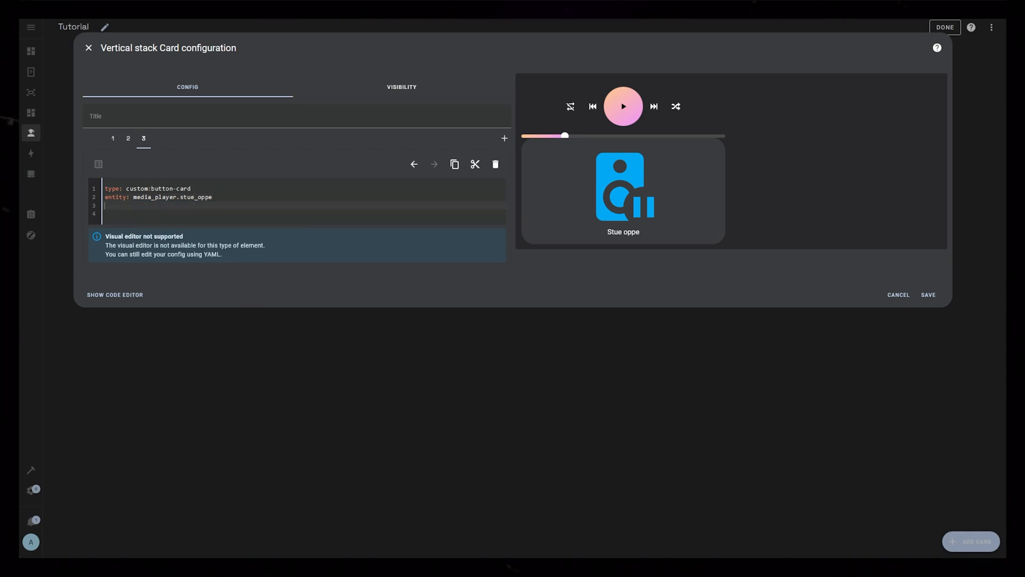
# Make the button-card show only the entity picture at full width with card padding 0, and move it to the top.
pyautogui.write('show_icon: false')
pyautogui.write('show_entity_p')
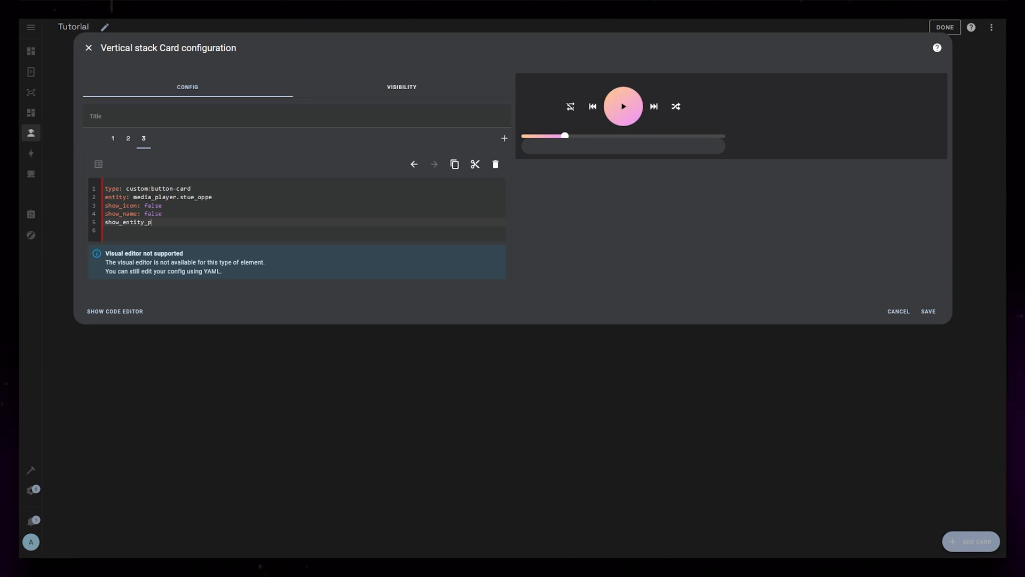
pyautogui.write('cture: true')
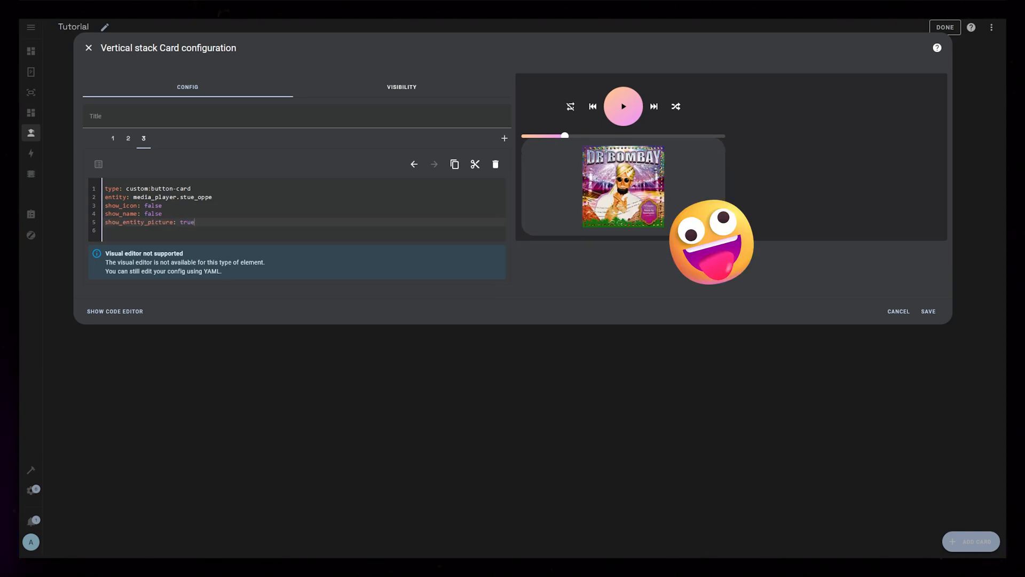
pyautogui.write('styles:')
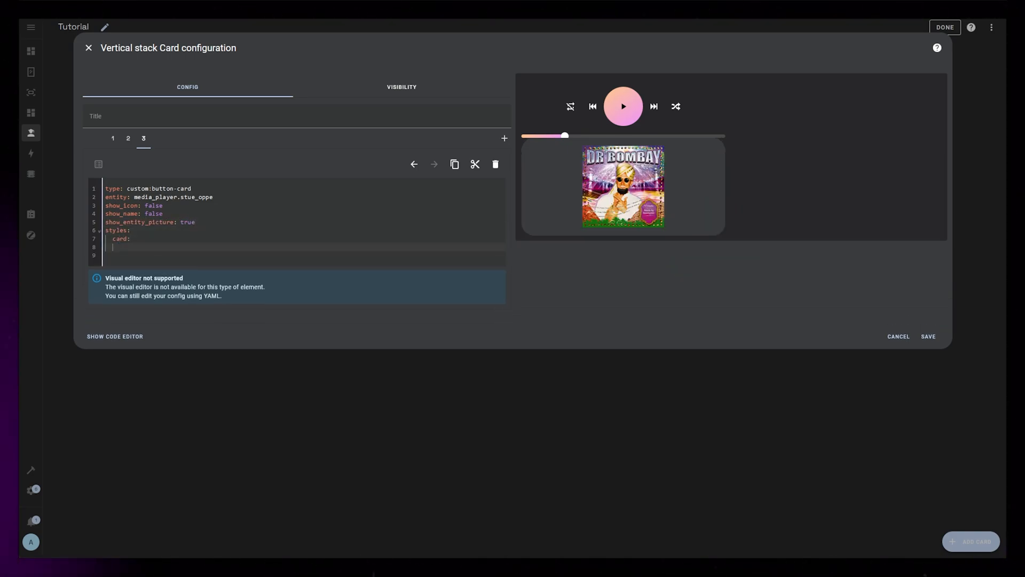
pyautogui.write('- padding: 0')
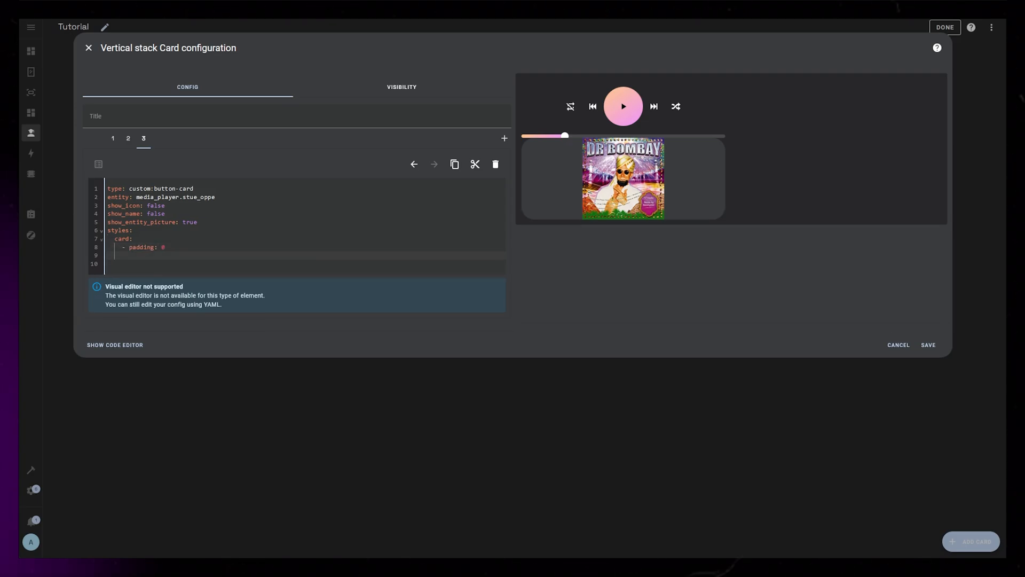
pyautogui.write('entity_picture:')
pyautogui.write('- height: auto')
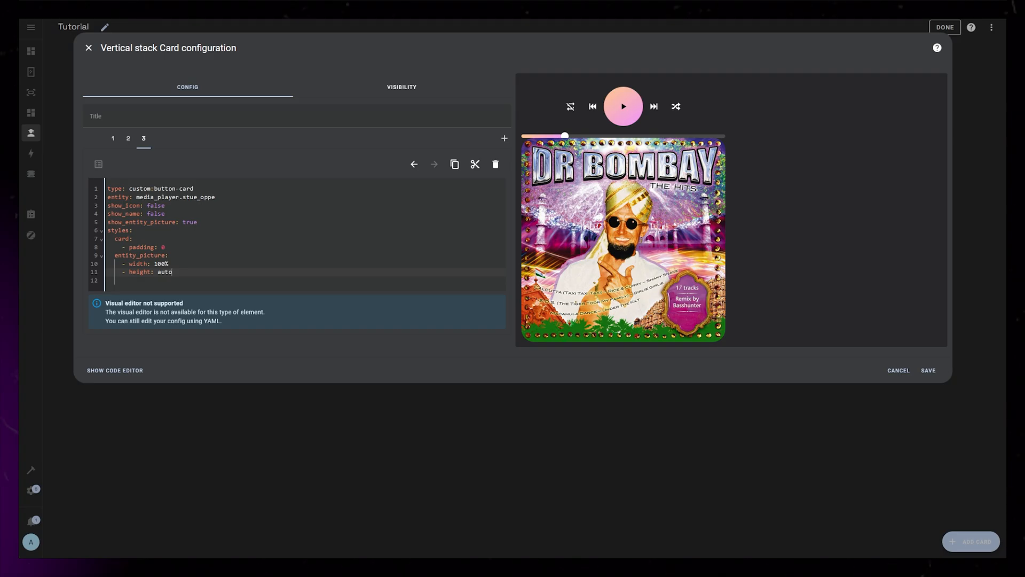
pyautogui.click(112, 139)
pyautogui.write('butto')
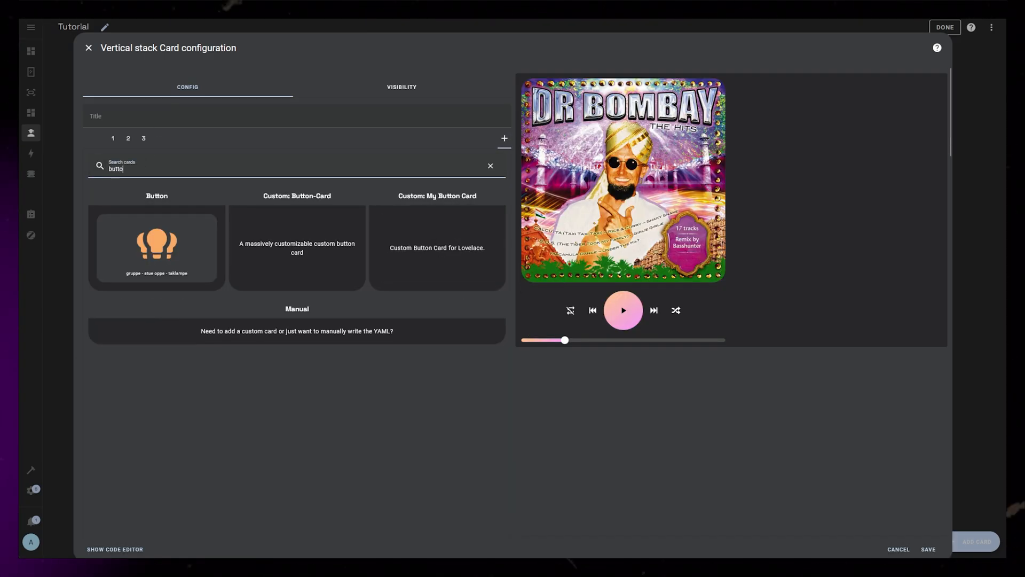
# Add a Custom: Button-Card for media_player.stue_oppe with show_icon: false and a name field.
pyautogui.click(297, 248)
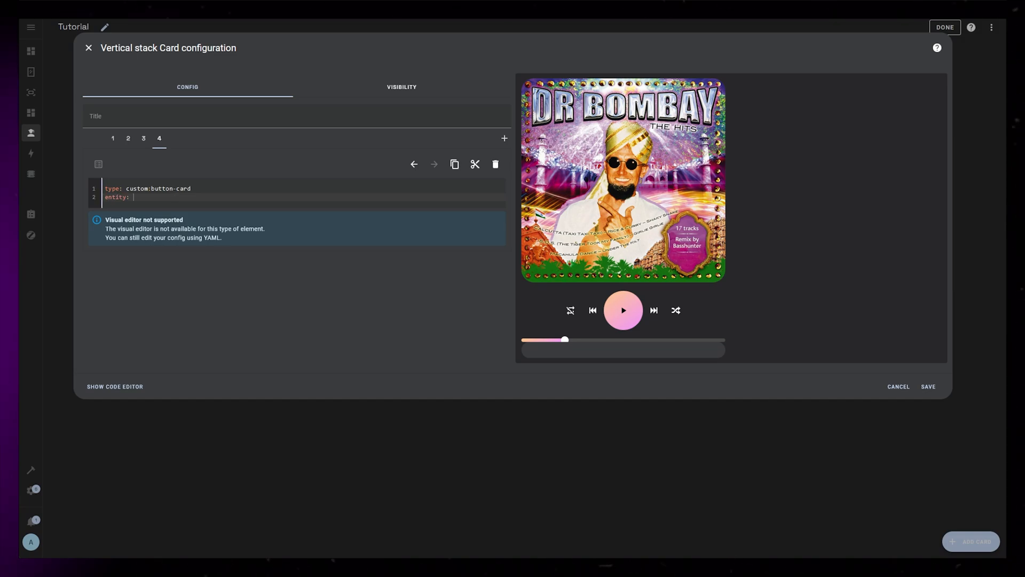
pyautogui.write('media_player.stue_oppe')
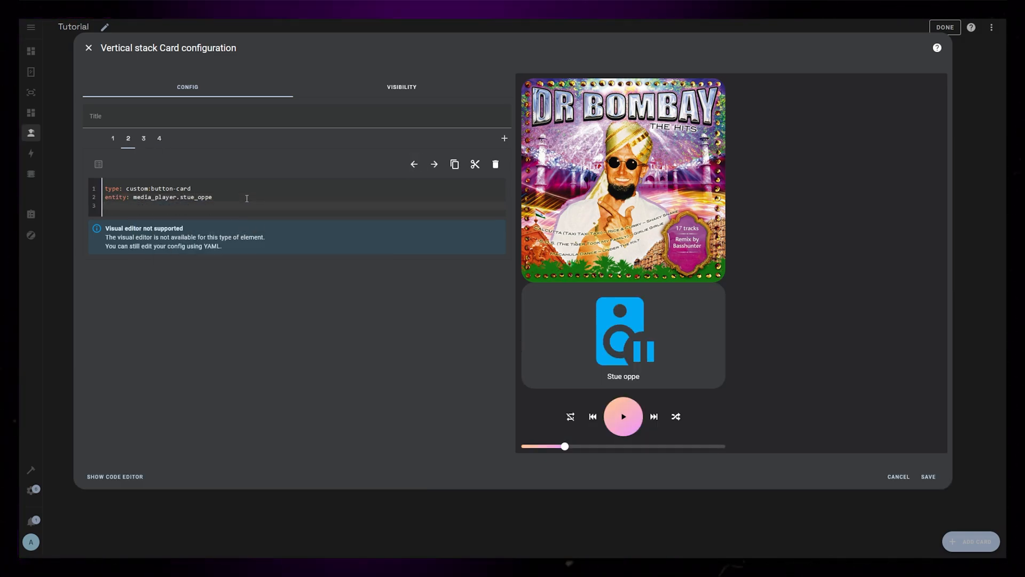
pyautogui.write('show_icon: false')
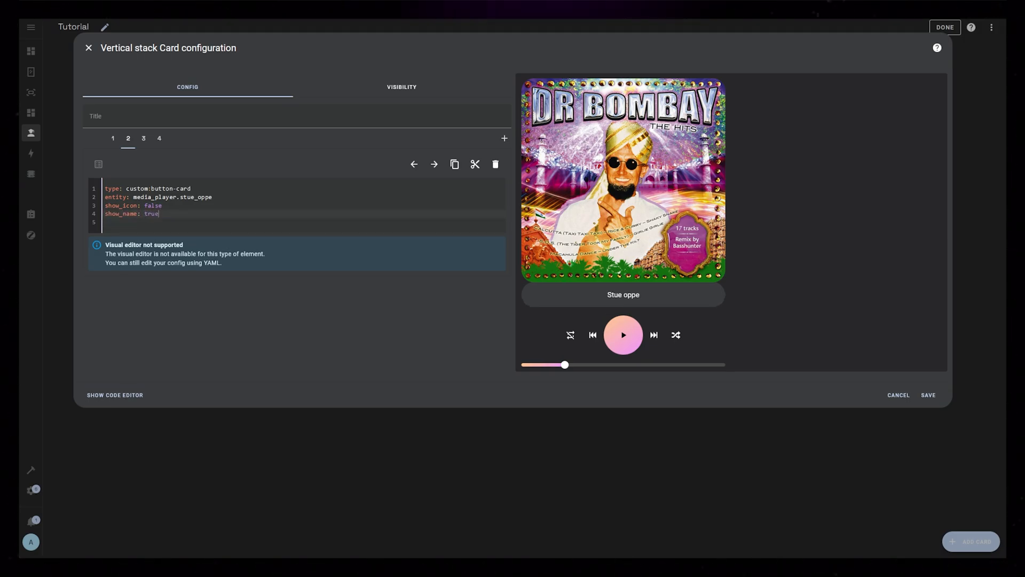
pyautogui.write('name:')
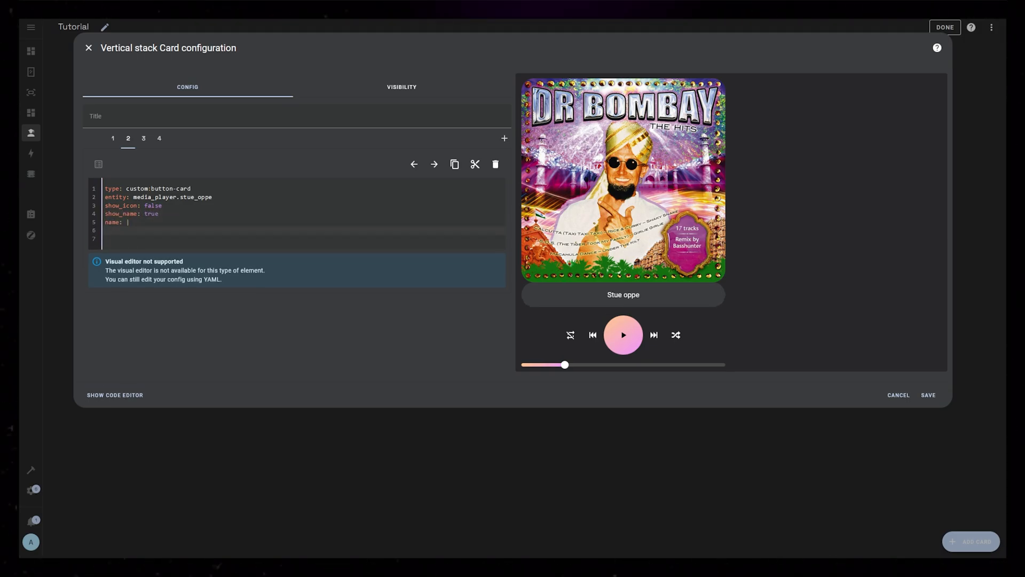
# Template the name to join media_title and media_artist with <br>, wrapping the artist in a font-size span.
pyautogui.write('[[[ return e ]]]')
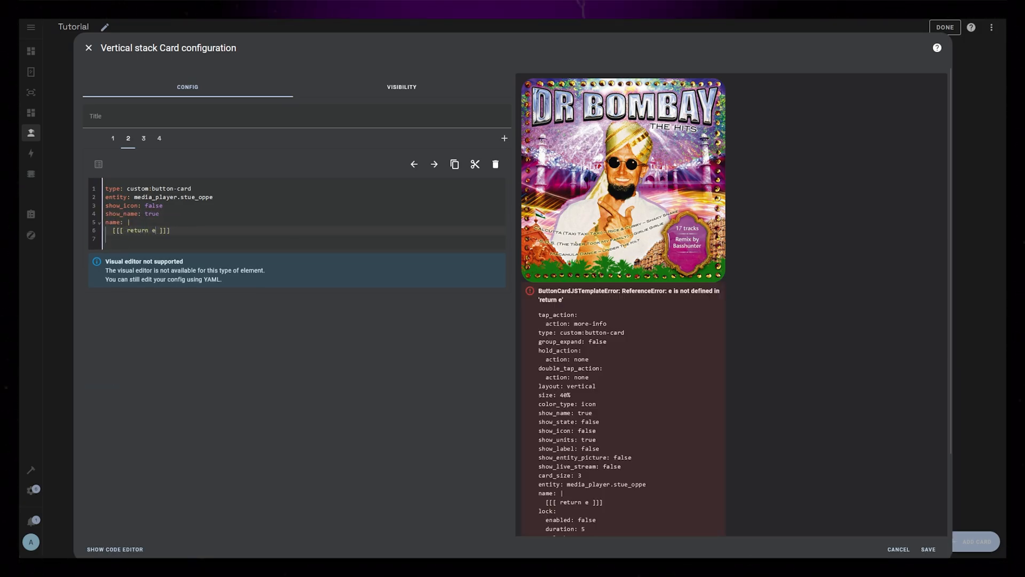
pyautogui.write('ntity.attributes.media_title')
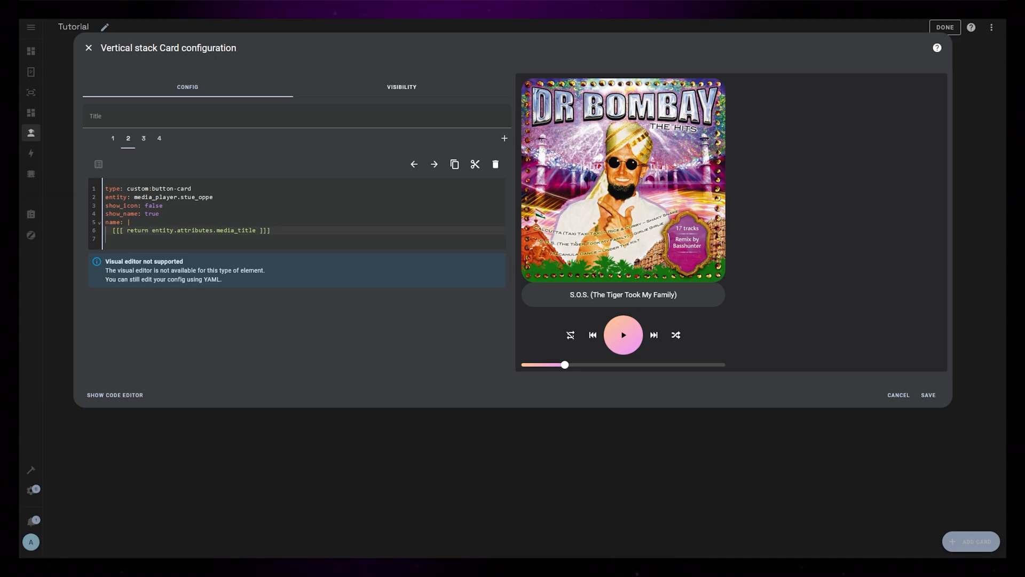
pyautogui.write('+')
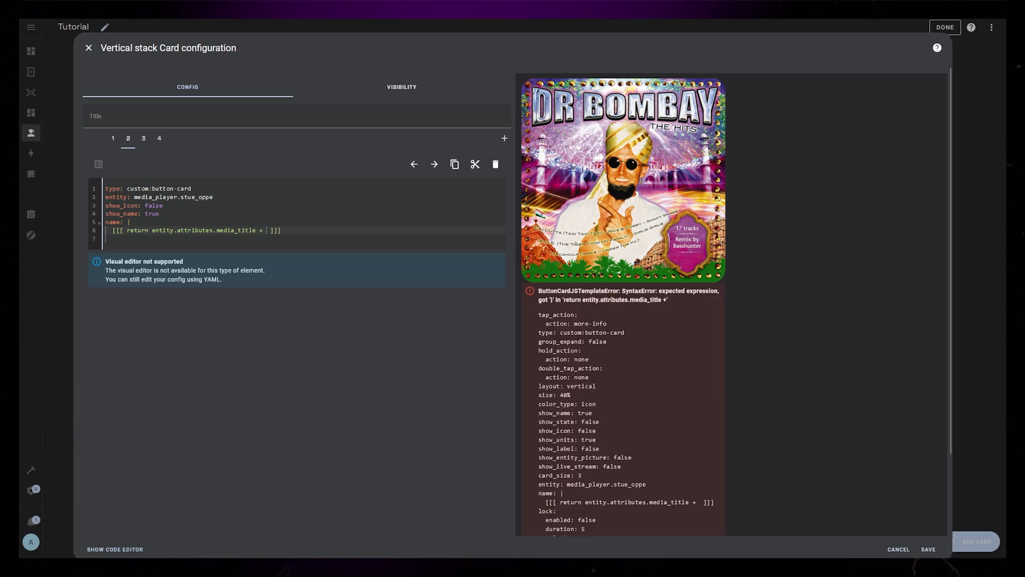
pyautogui.write("'<>'")
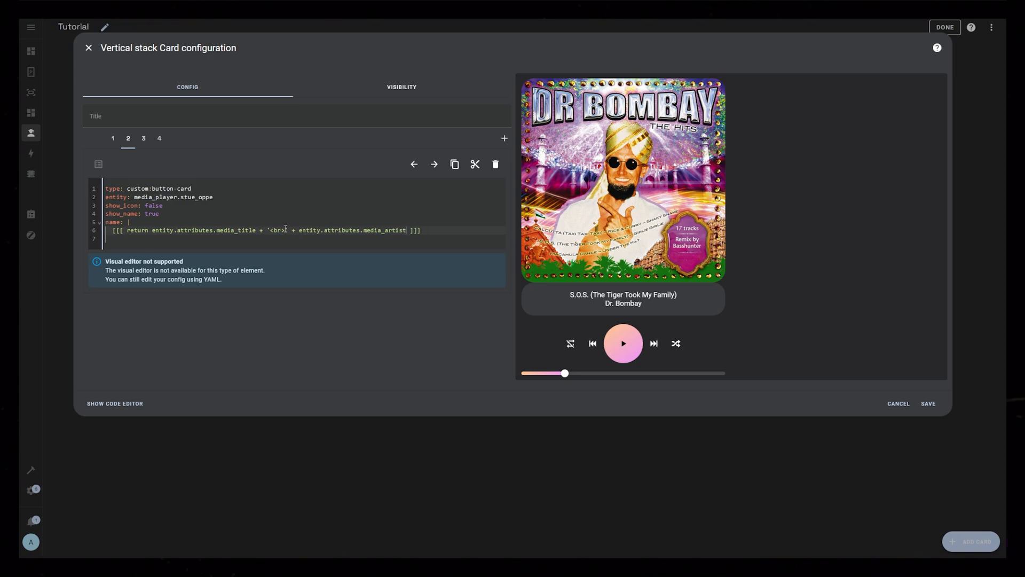
pyautogui.write('<span style="font-size:">')
pyautogui.write('- background')
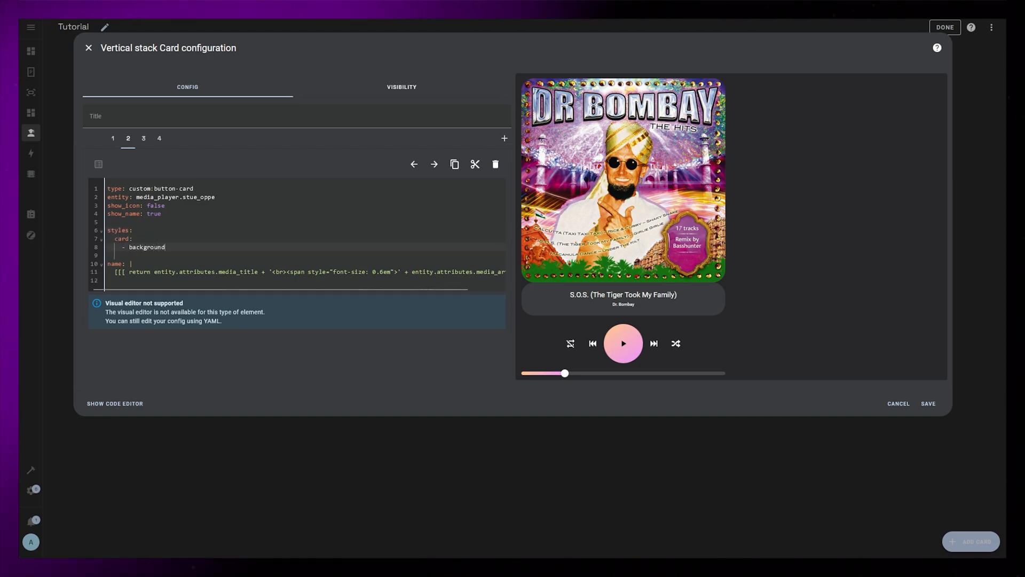
# Give the title card no background, 20px name text and padding 40px 0 20px 0, then save the player.
pyautogui.write('none')
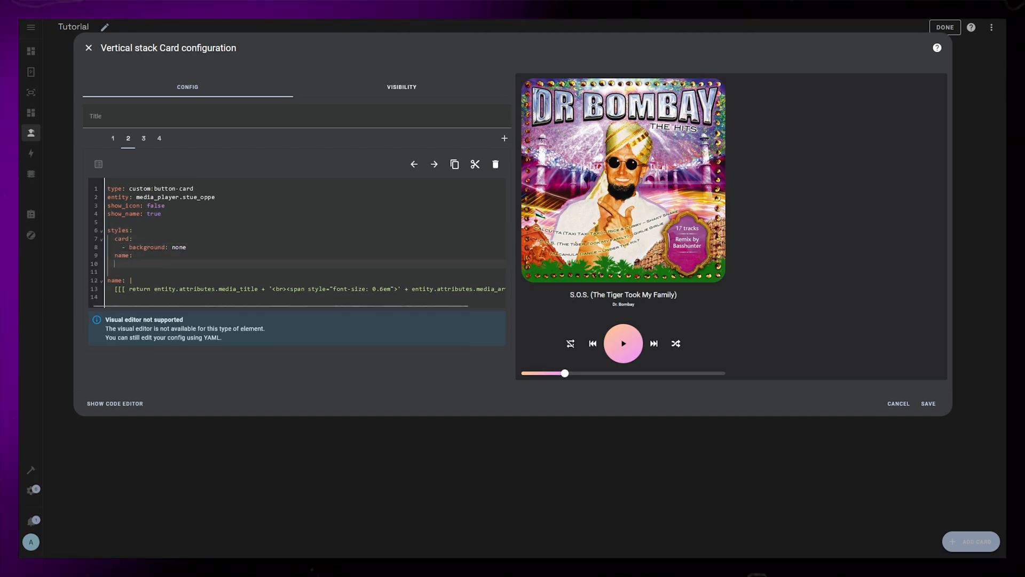
pyautogui.write('- font-size: 20px')
pyautogui.write('- padding:')
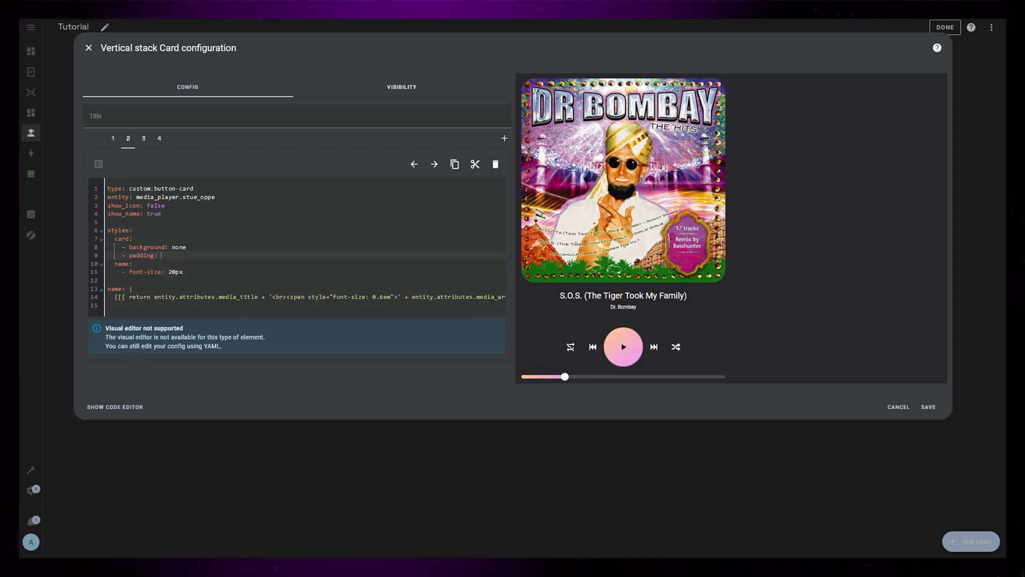
pyautogui.write('40px 0 20px 0')
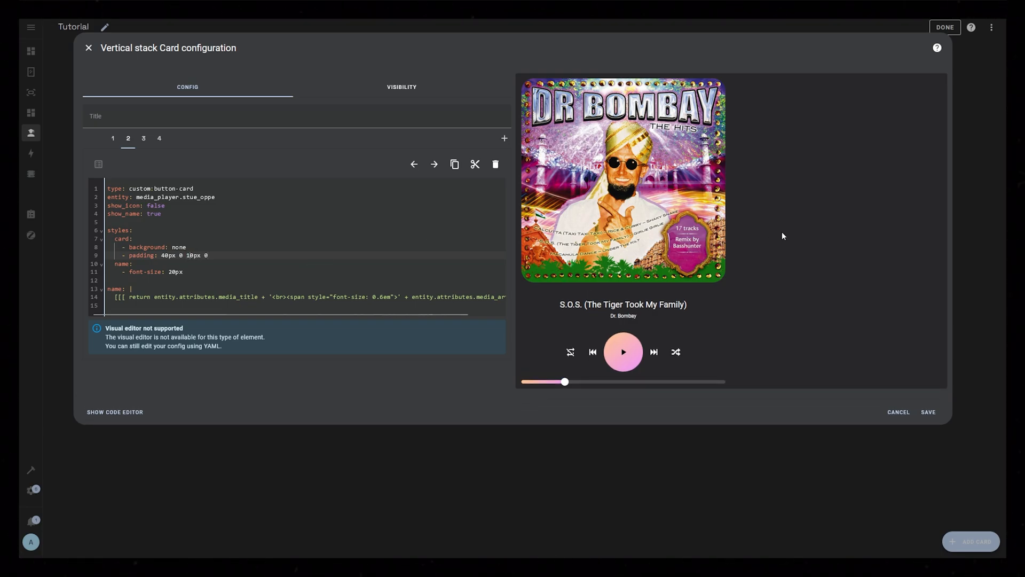
pyautogui.click(929, 412)
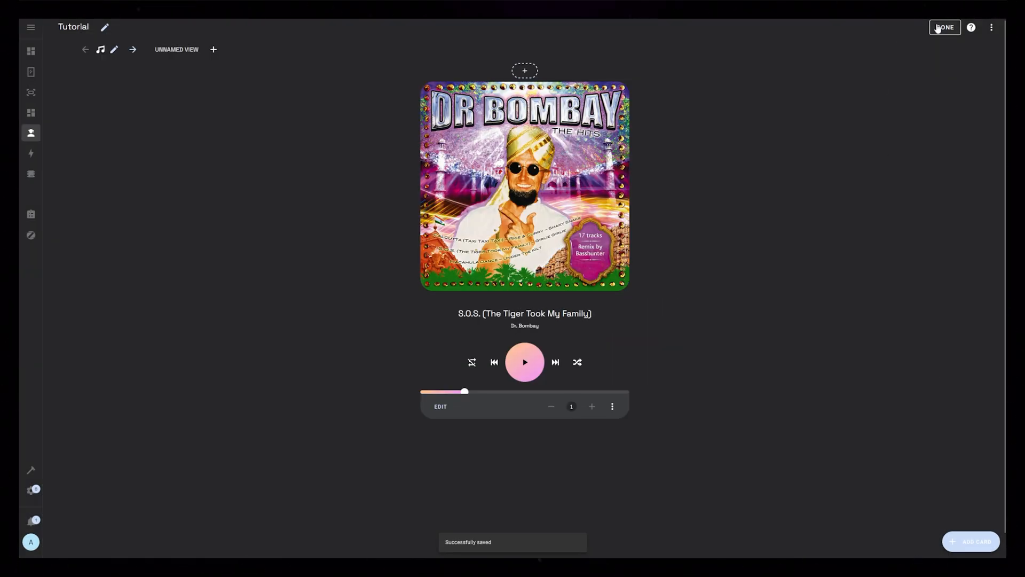
# View the finished player on the dashboard, then reopen the stack's configuration at its third card.
pyautogui.click(945, 26)
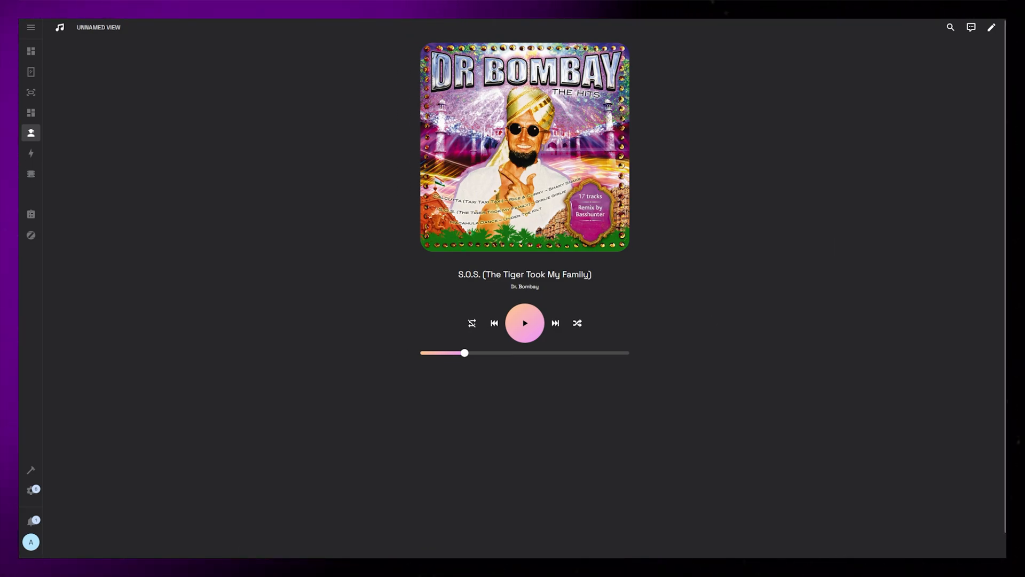
pyautogui.click(124, 233)
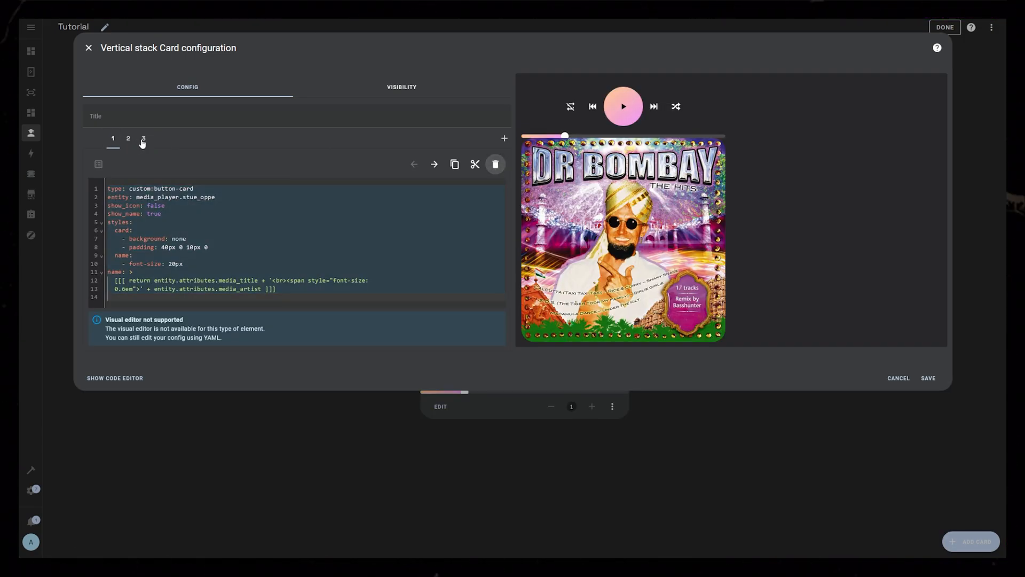
pyautogui.click(144, 139)
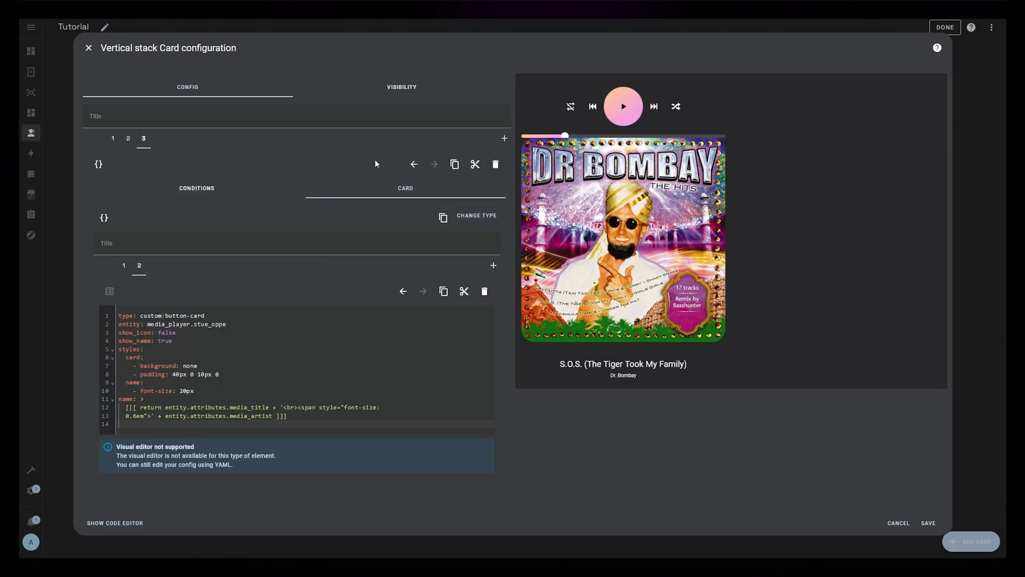